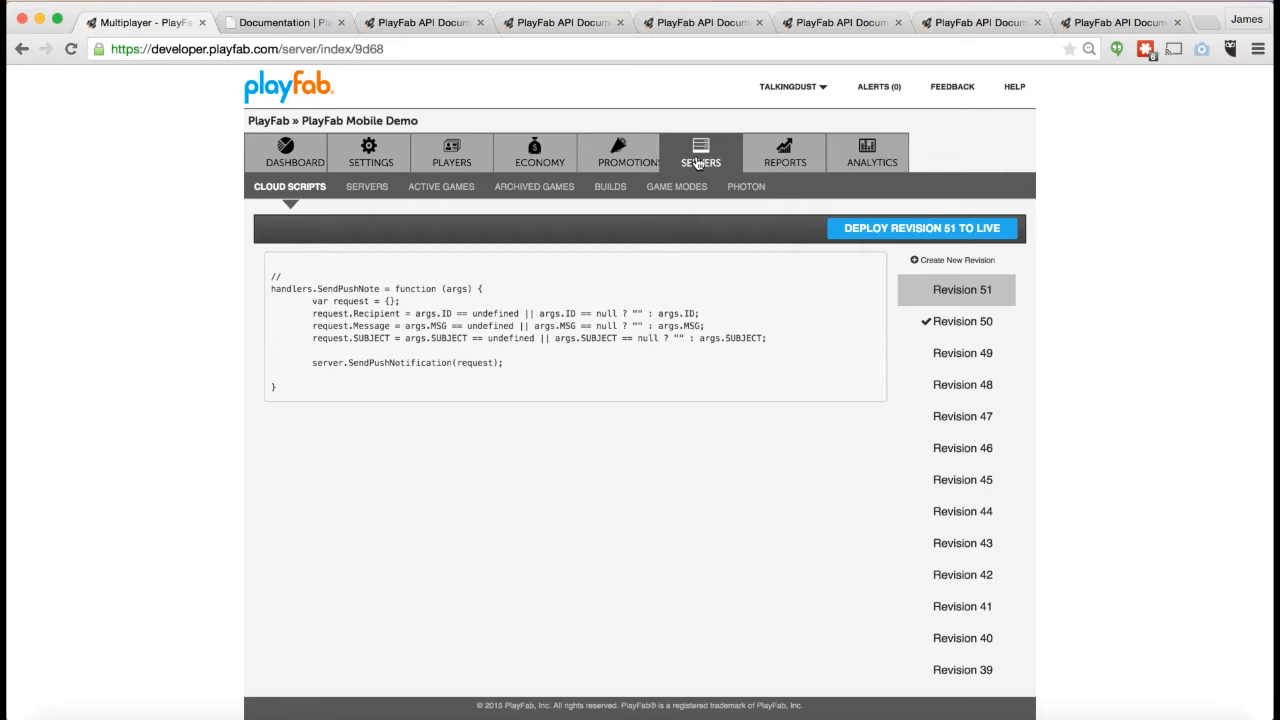
# Show the Builds list with the DICEDemo build's settings expanded and no active regions
pyautogui.click(610, 186)
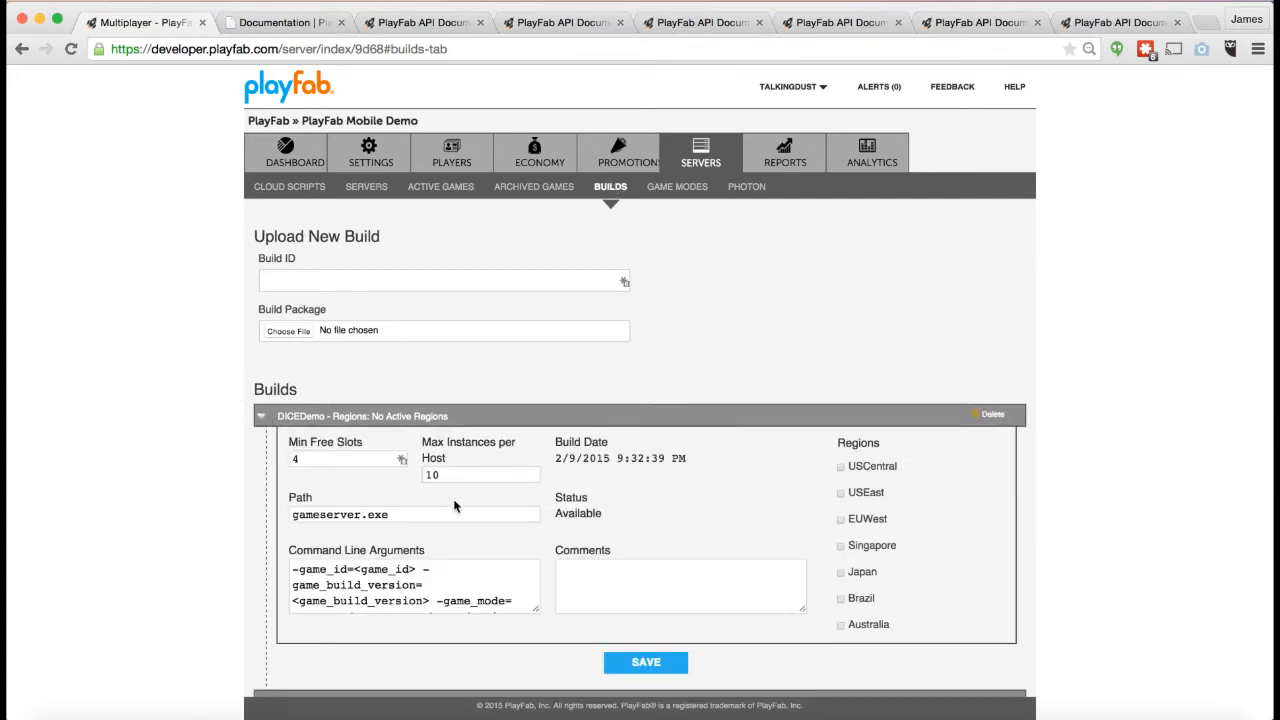
# Review DICEDemo's executable path, enable the USCentral region and save the build
pyautogui.click(415, 514)
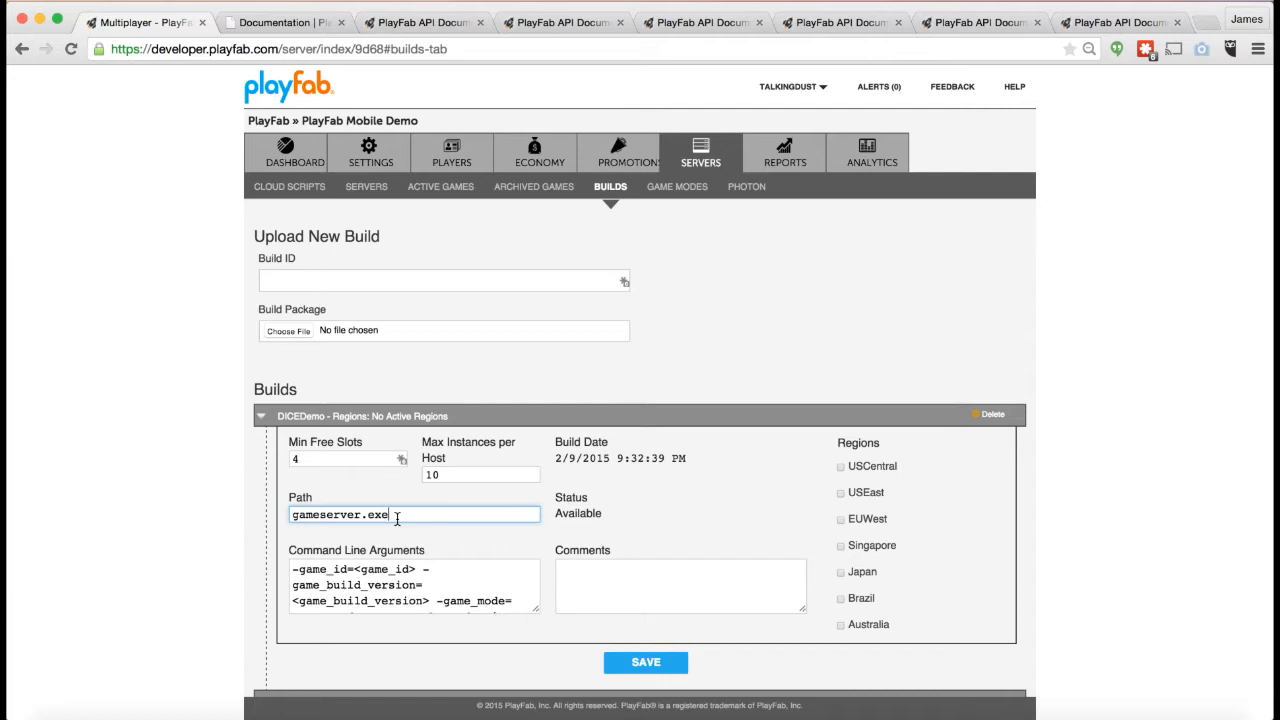
pyautogui.moveTo(400, 570)
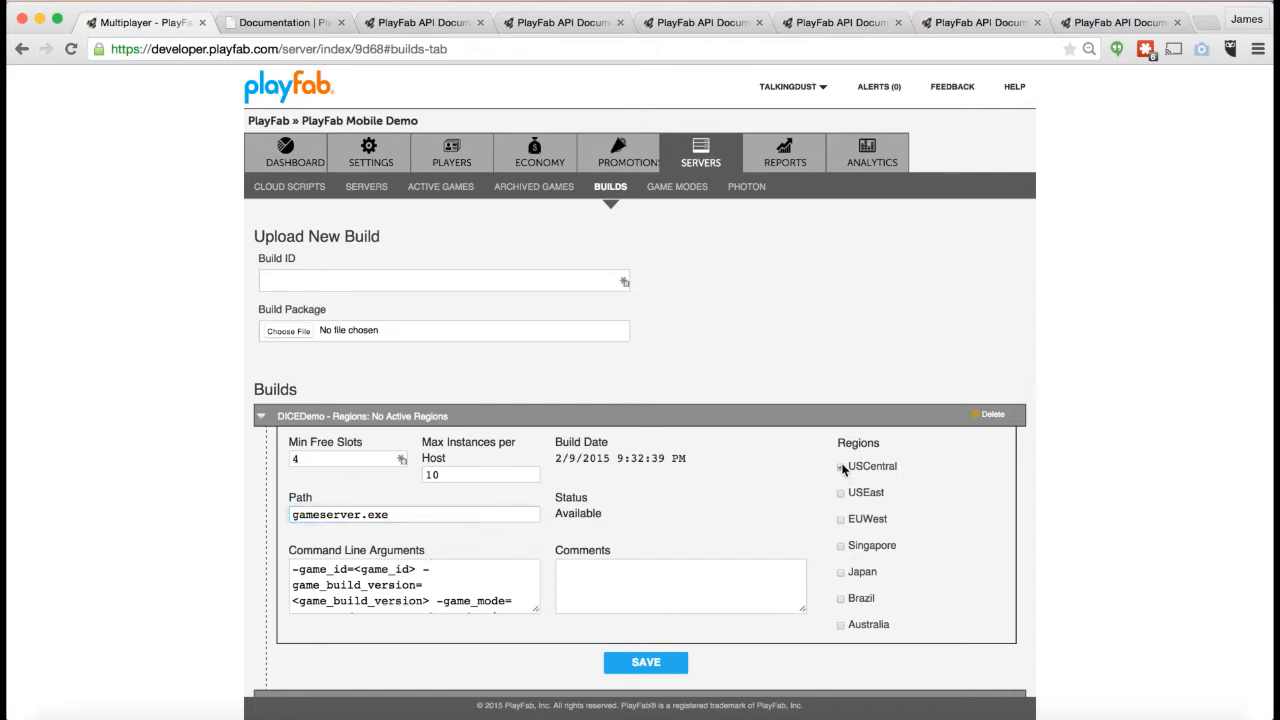
pyautogui.click(645, 662)
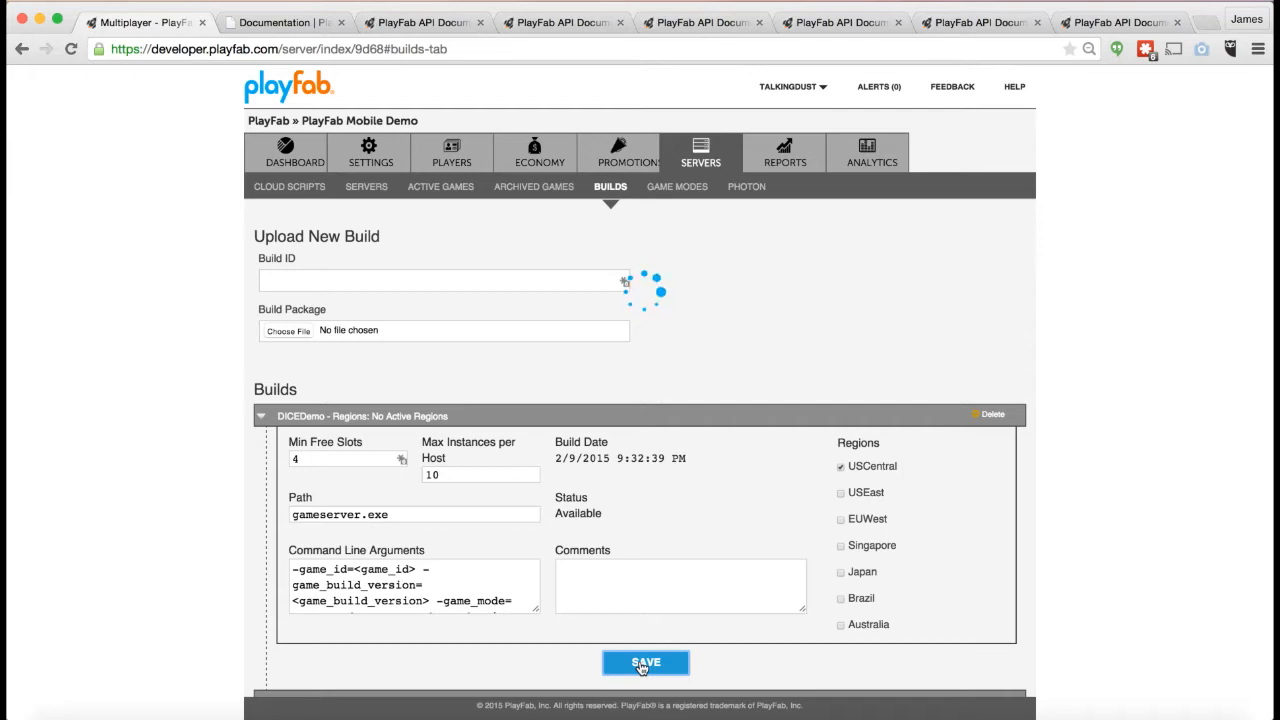
pyautogui.click(645, 662)
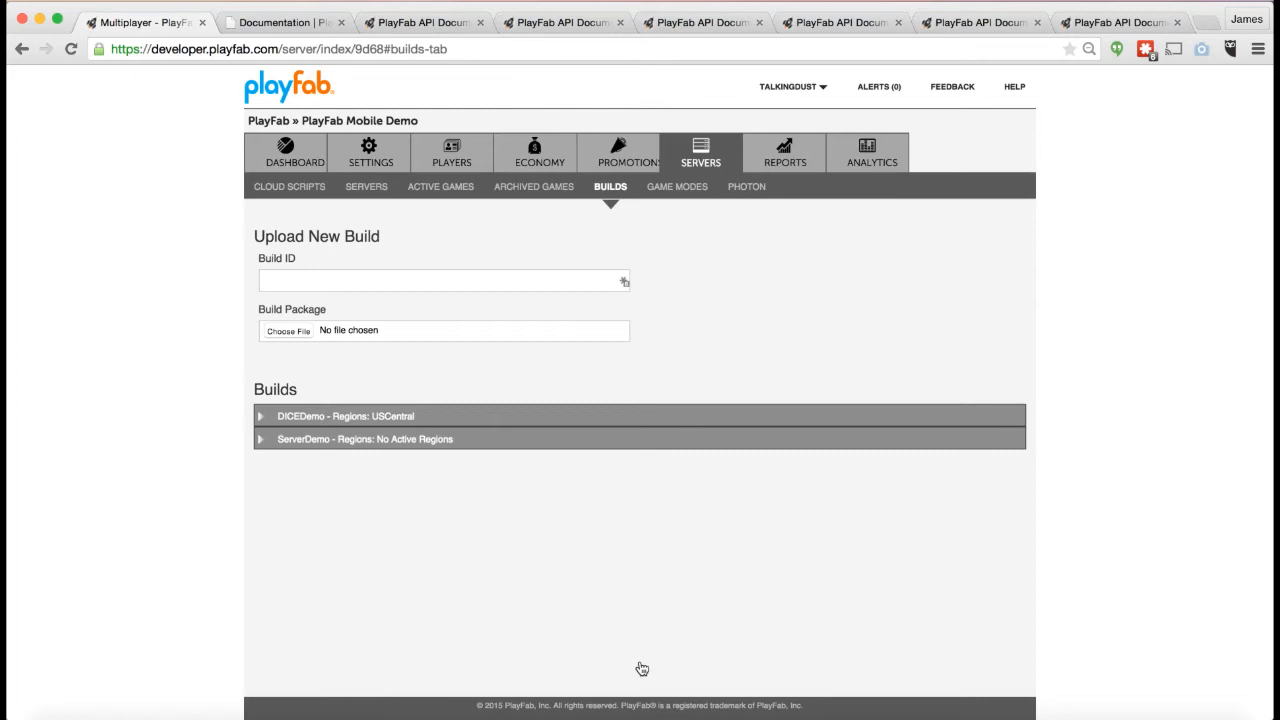
pyautogui.moveTo(366, 186)
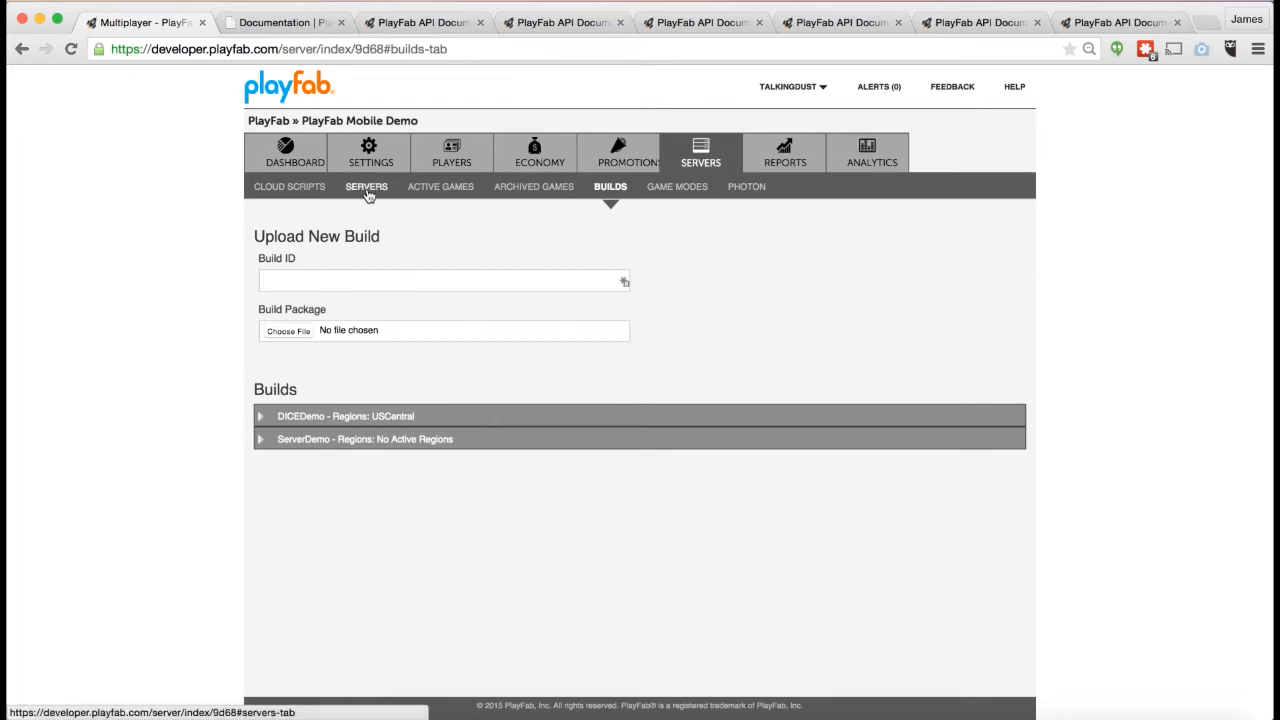
# Show the running servers list with one initializing DICEDemo server in USCentral
pyautogui.click(366, 186)
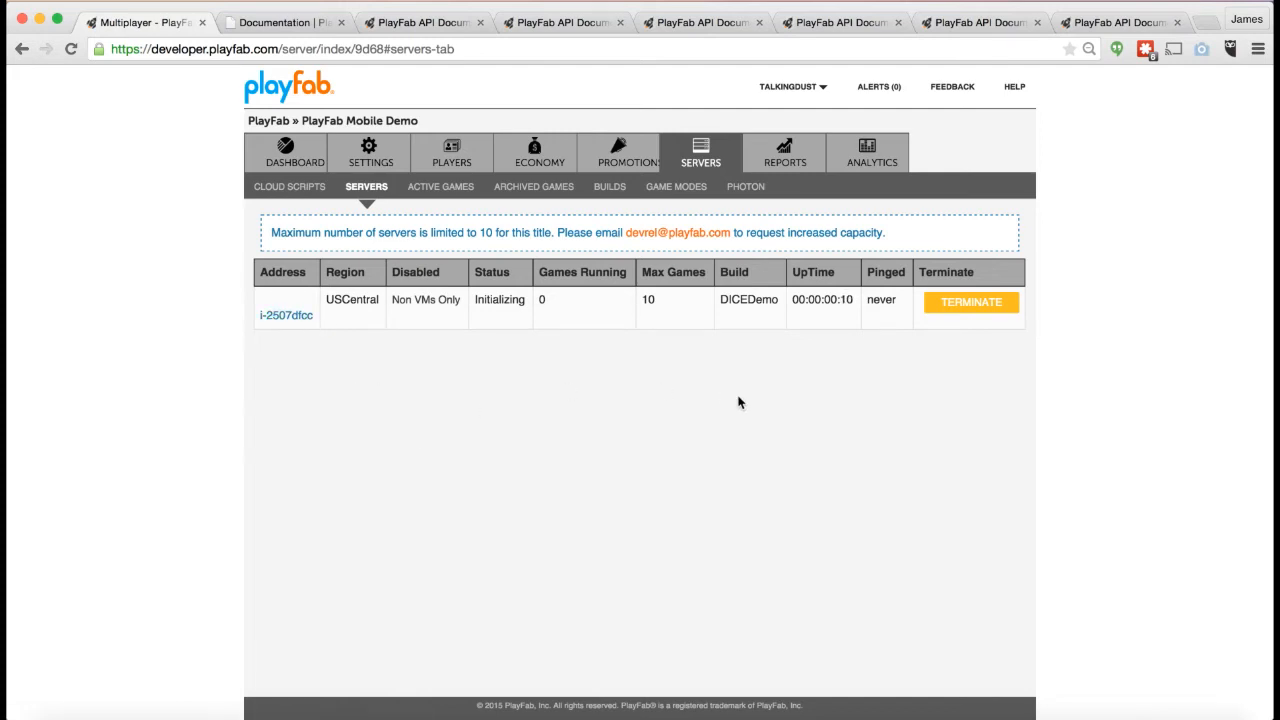
pyautogui.moveTo(687, 365)
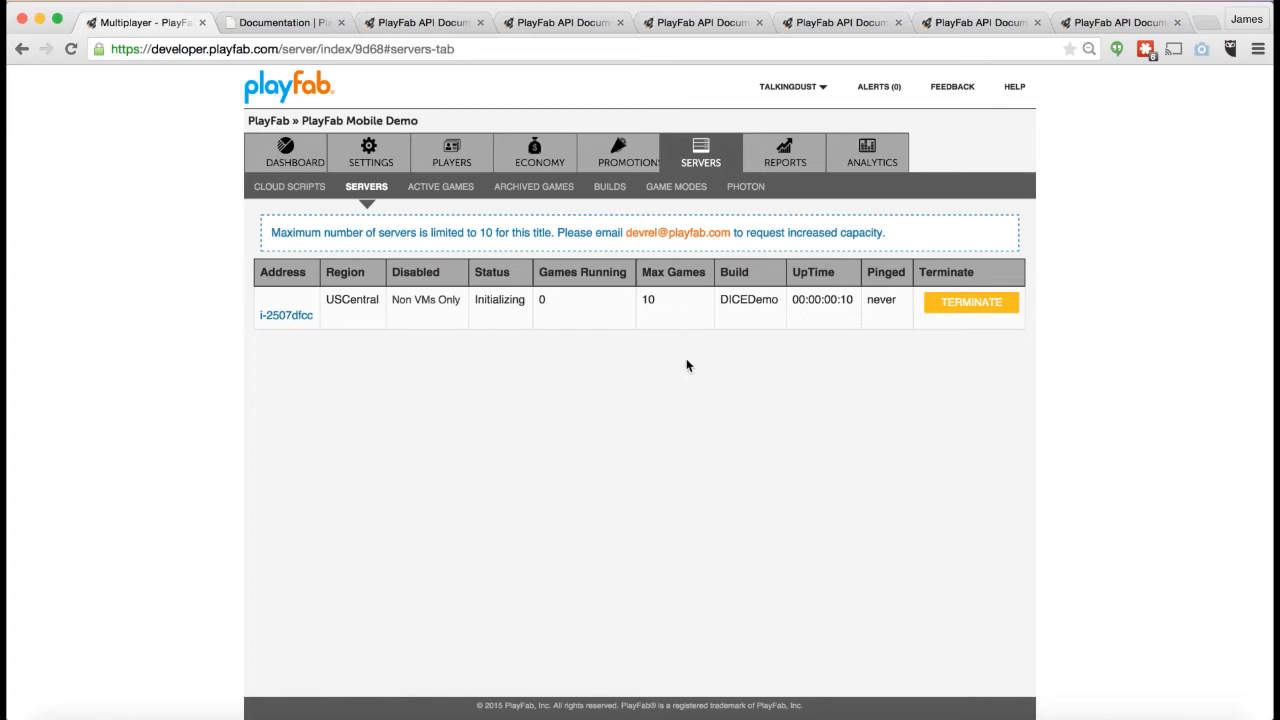
pyautogui.moveTo(670, 433)
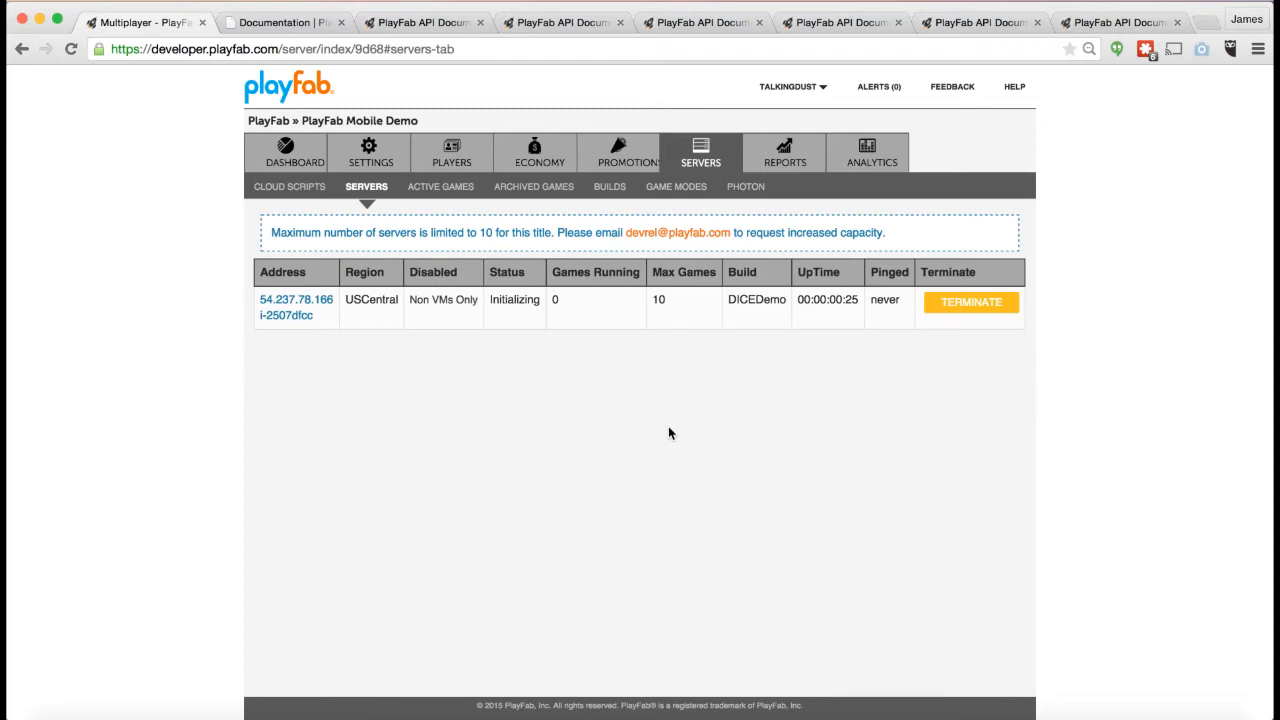
pyautogui.moveTo(746, 190)
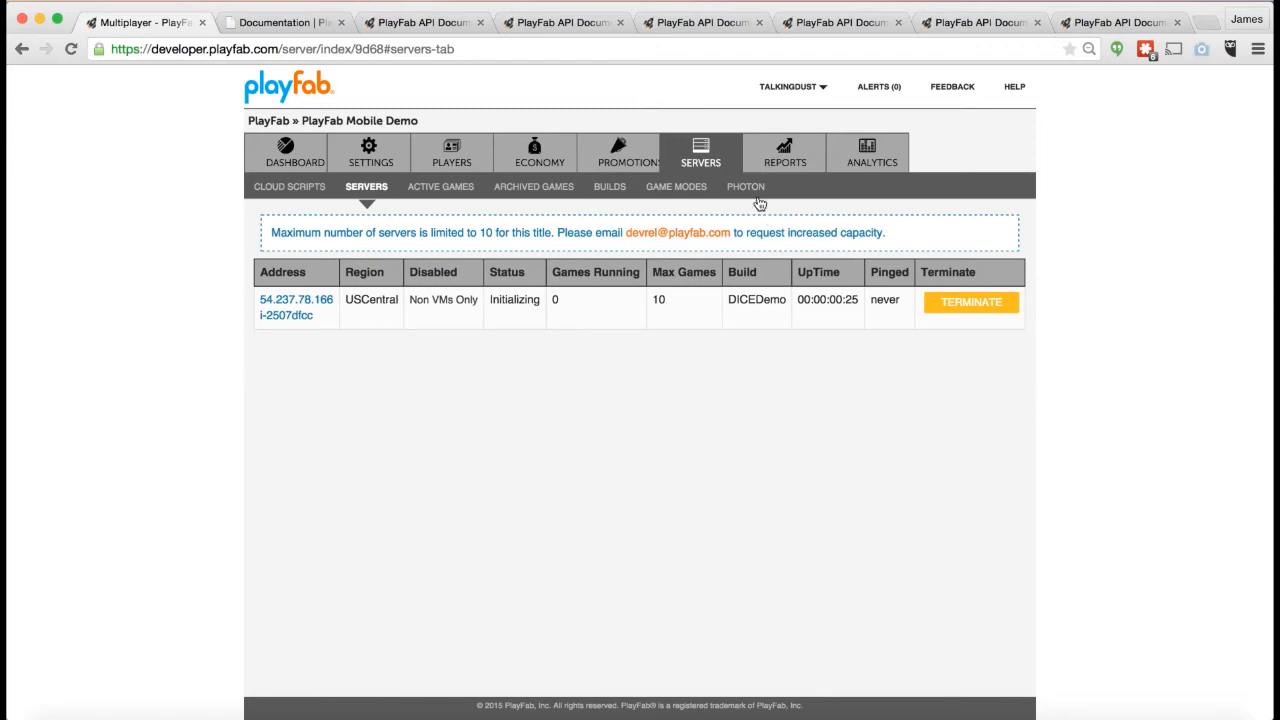
pyautogui.moveTo(618, 575)
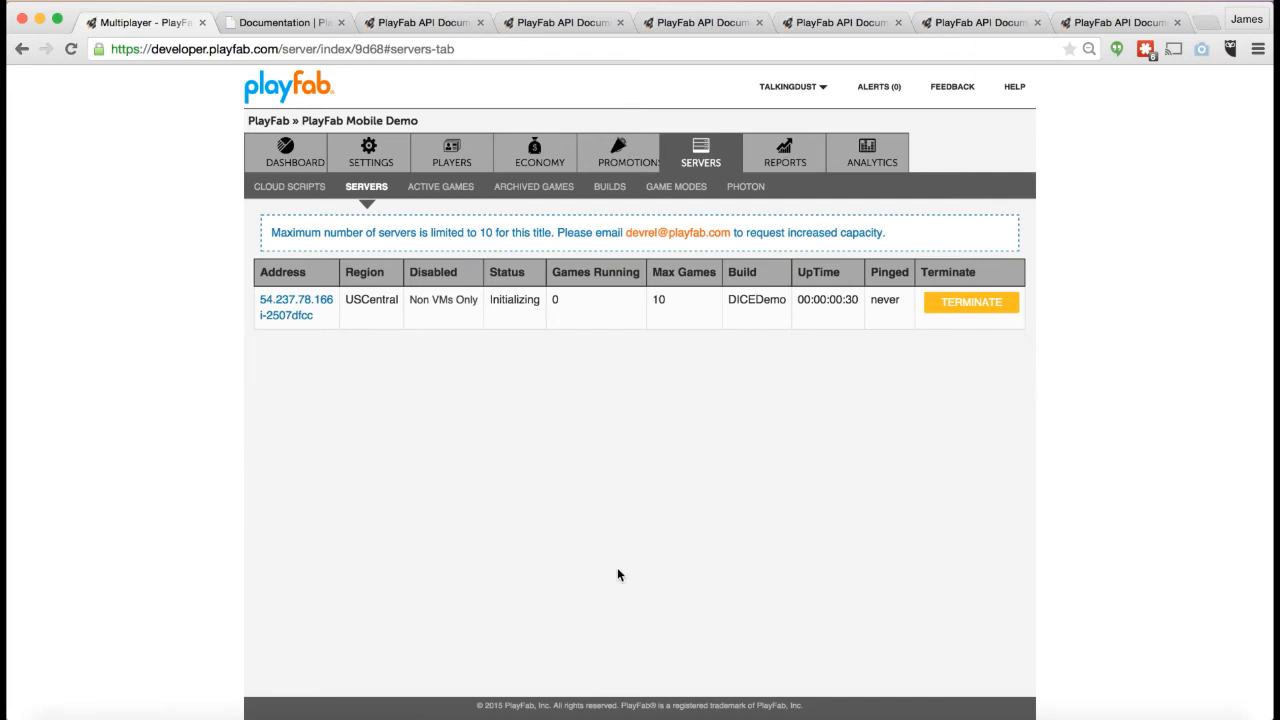
pyautogui.moveTo(748, 186)
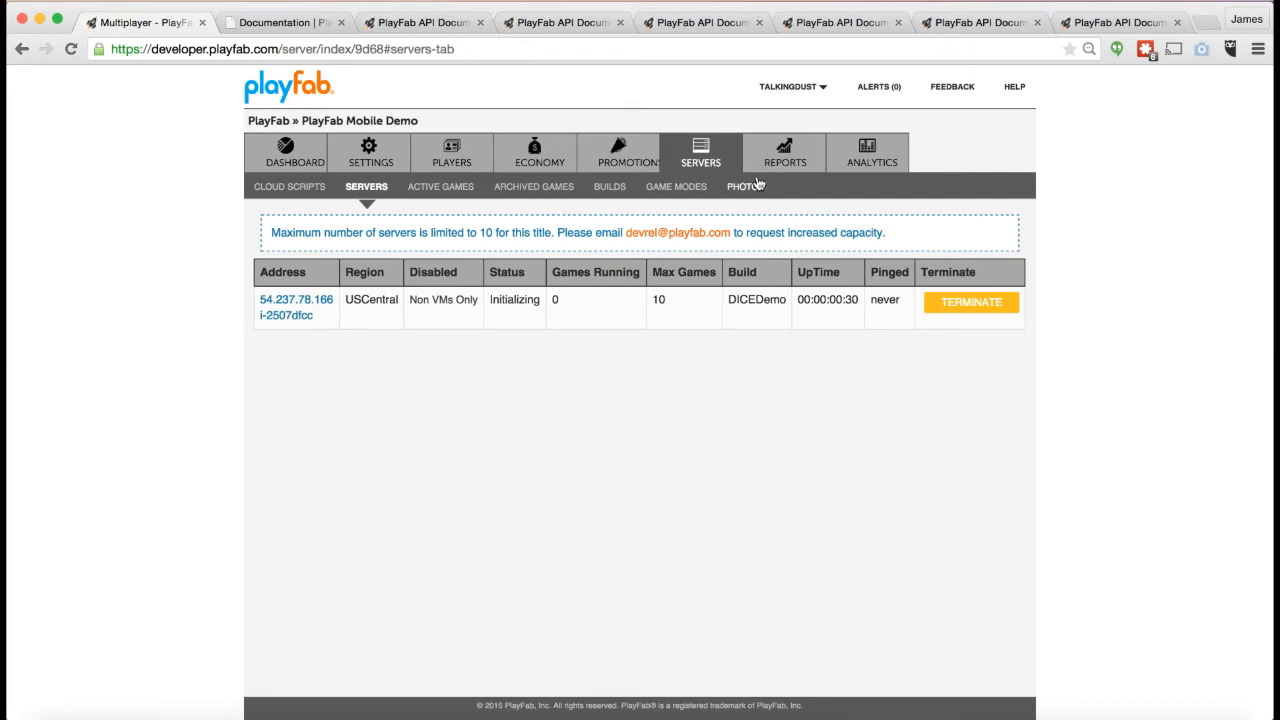
# Browse the Photon applications page listing Chat, Realtime and Turnbased application IDs
pyautogui.click(745, 186)
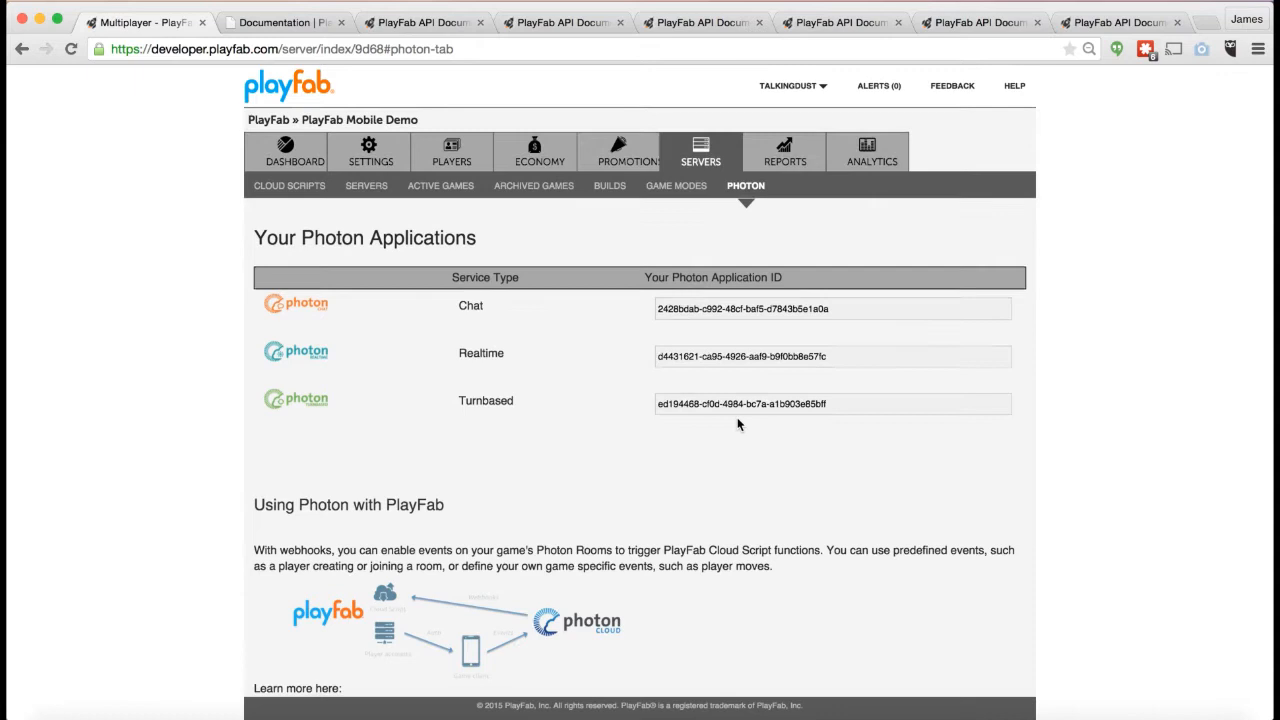
pyautogui.scroll(-3)
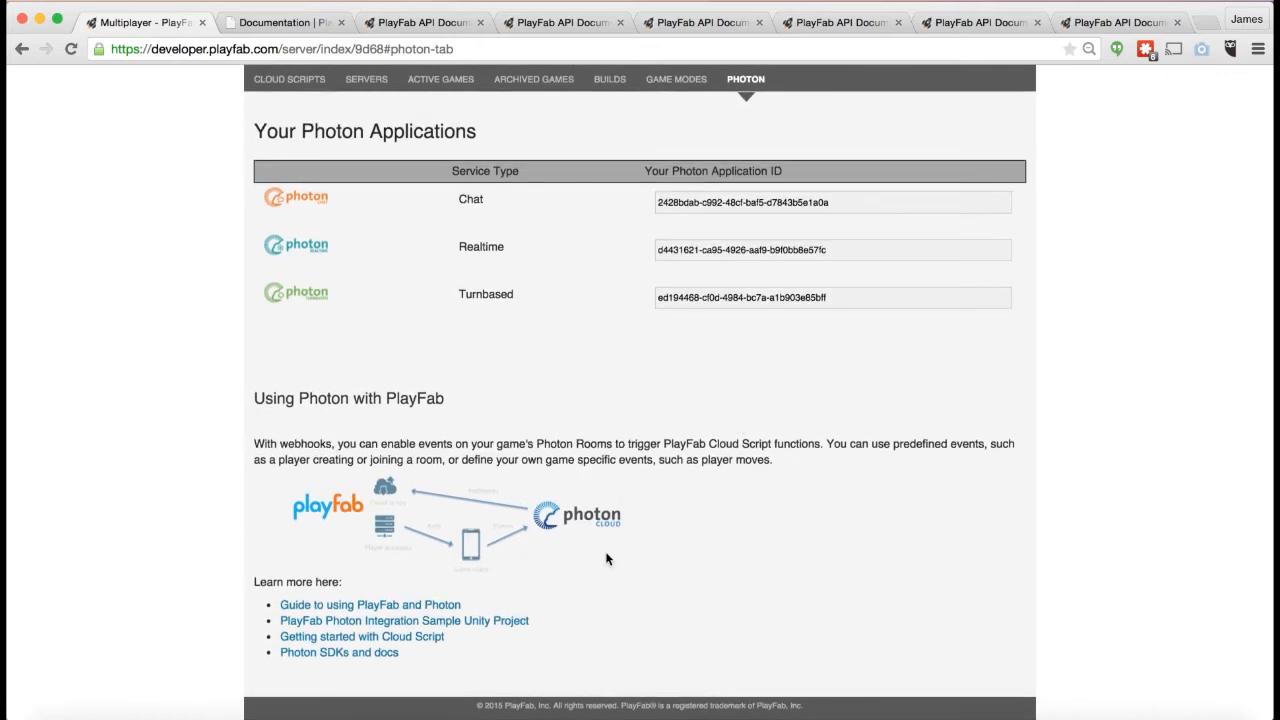
pyautogui.scroll(3)
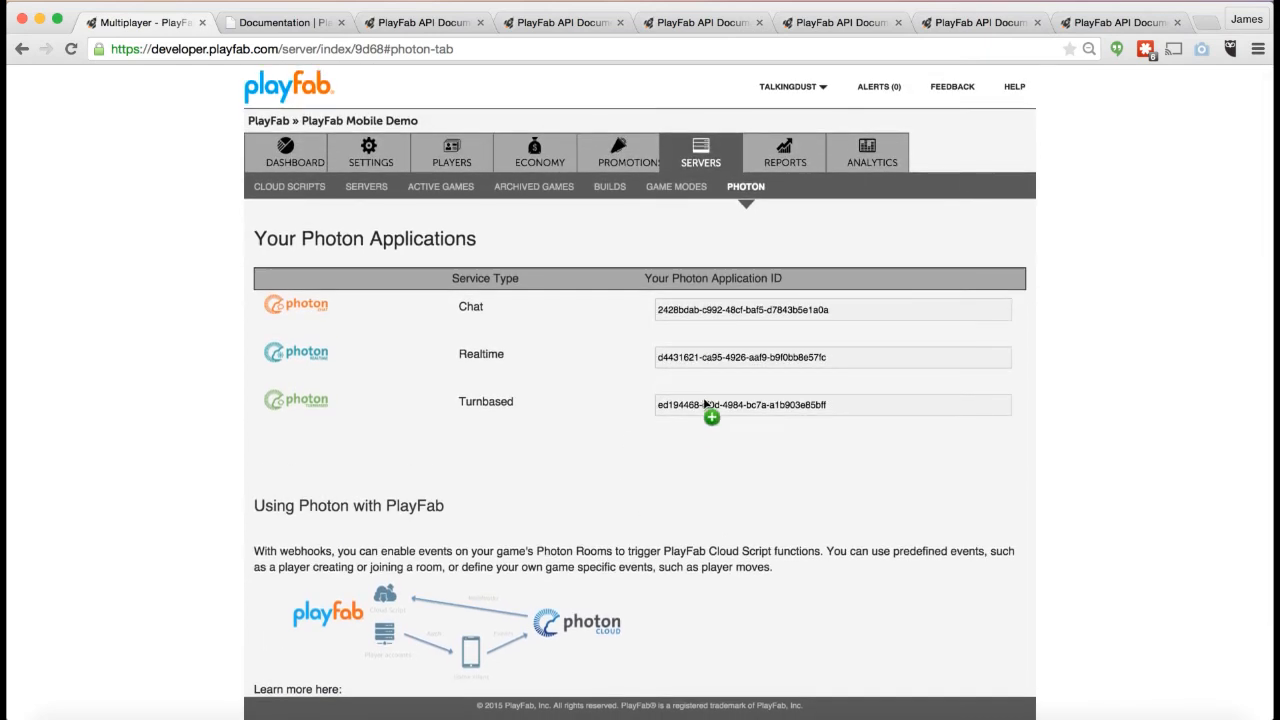
pyautogui.moveTo(693, 496)
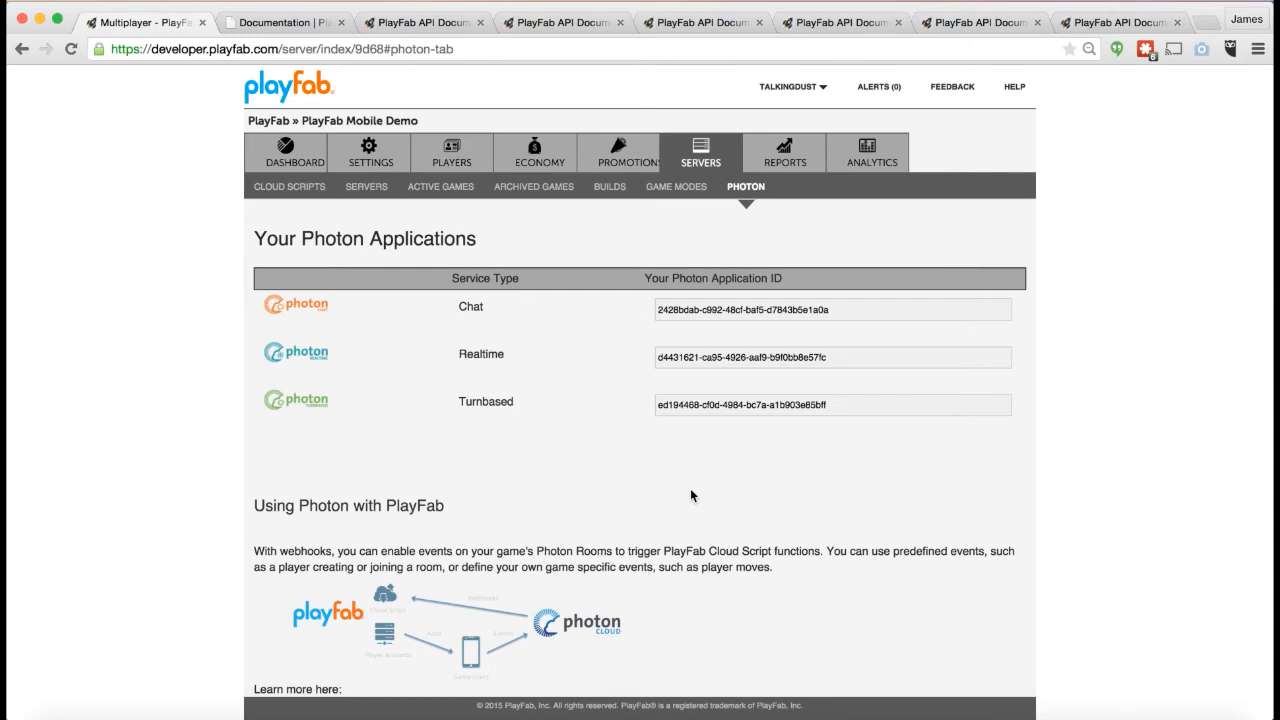
pyautogui.moveTo(419, 267)
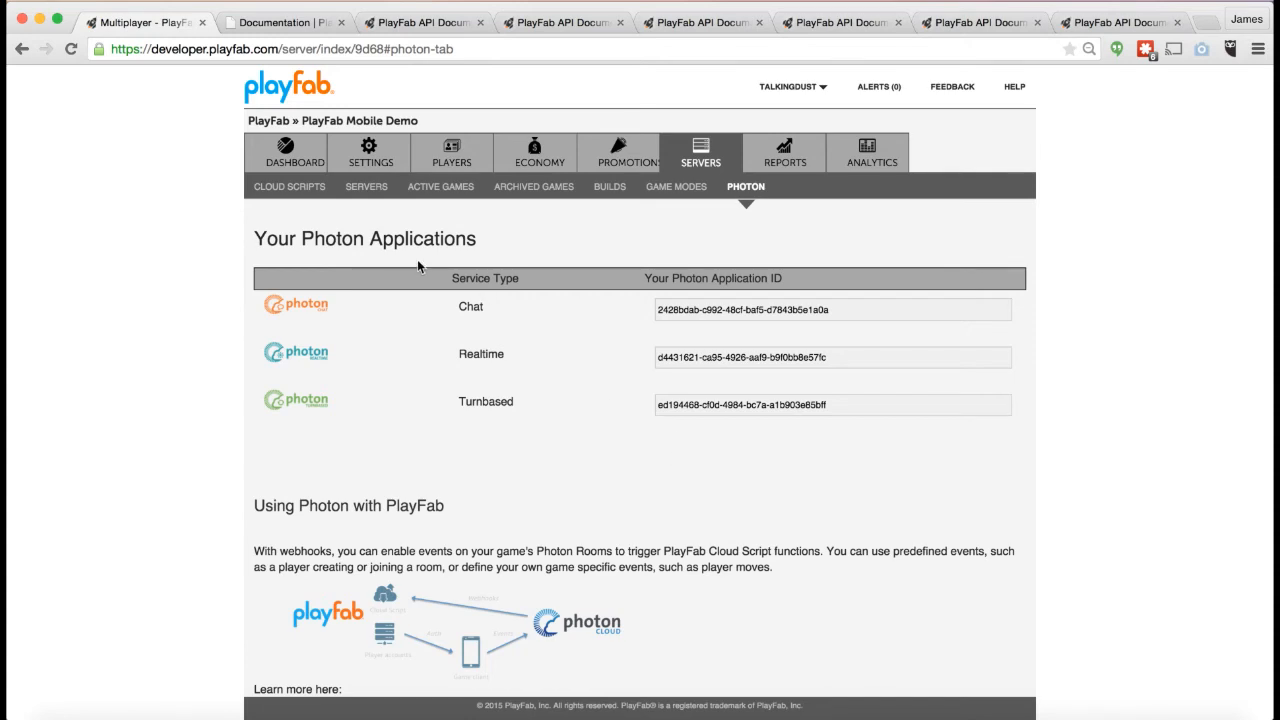
# Read the Revision 50 Cloud Script reward code, then view the Client API documentation overview
pyautogui.click(289, 186)
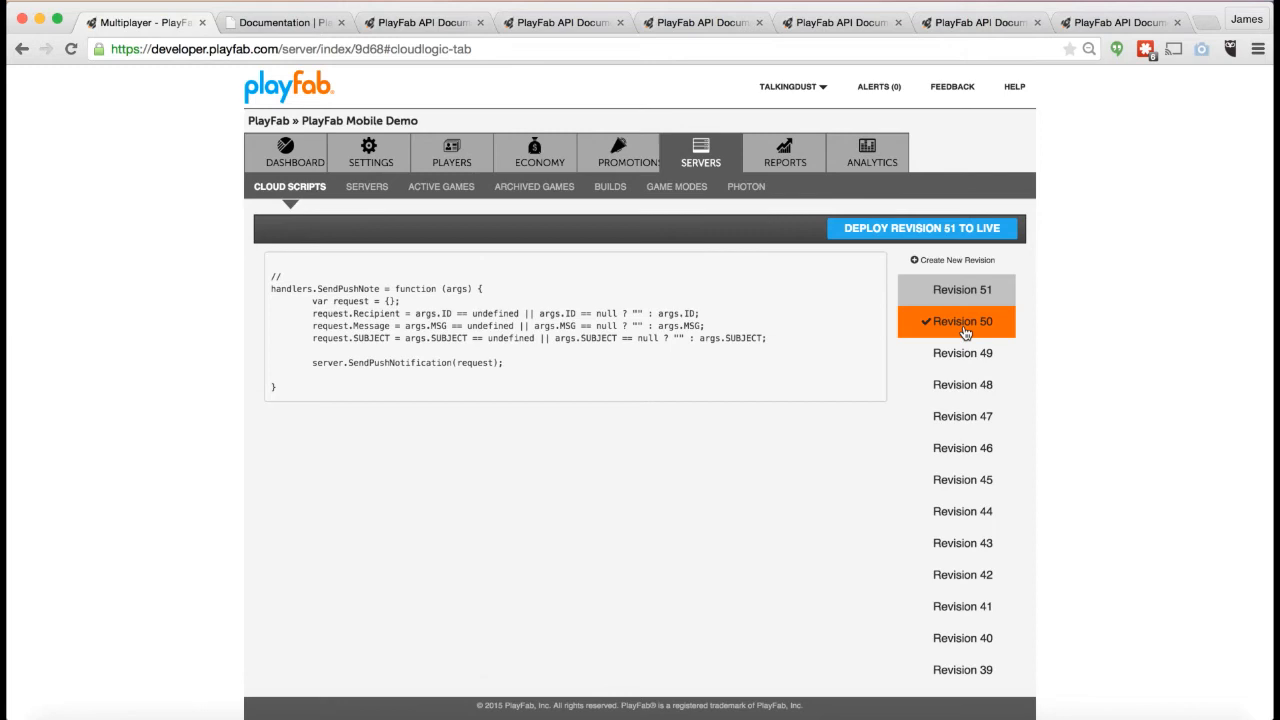
pyautogui.click(962, 321)
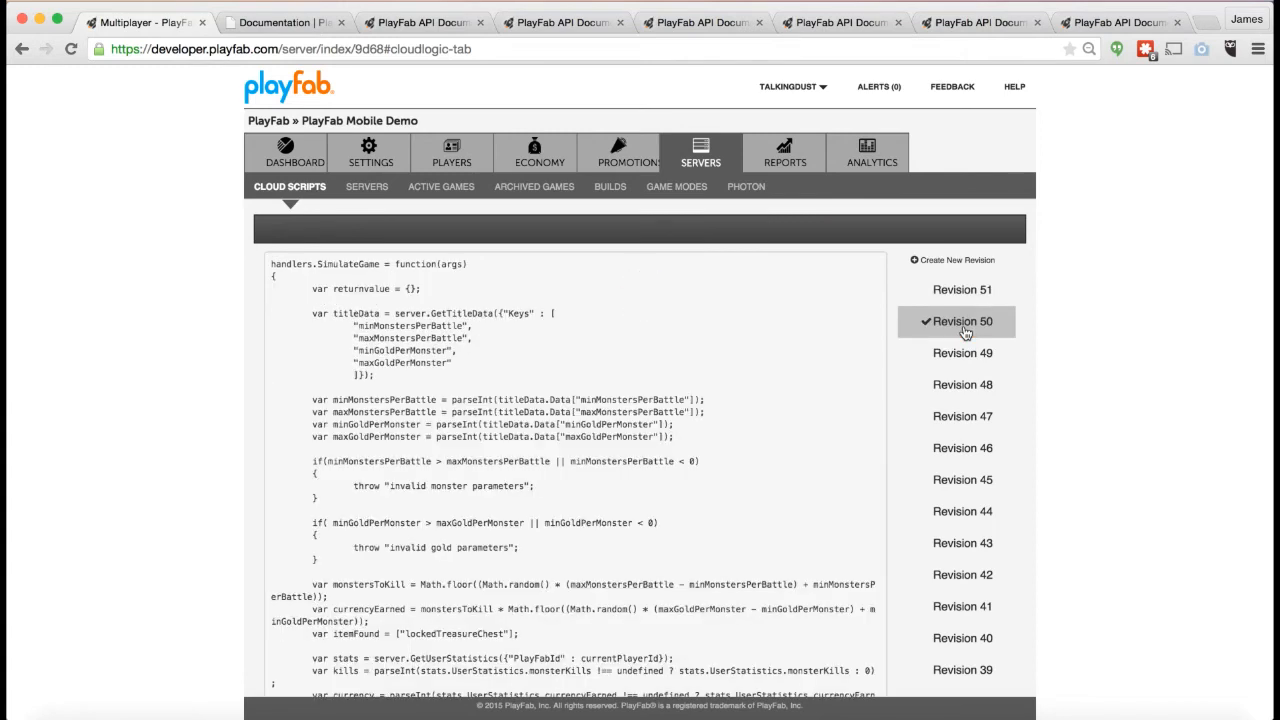
pyautogui.moveTo(753, 343)
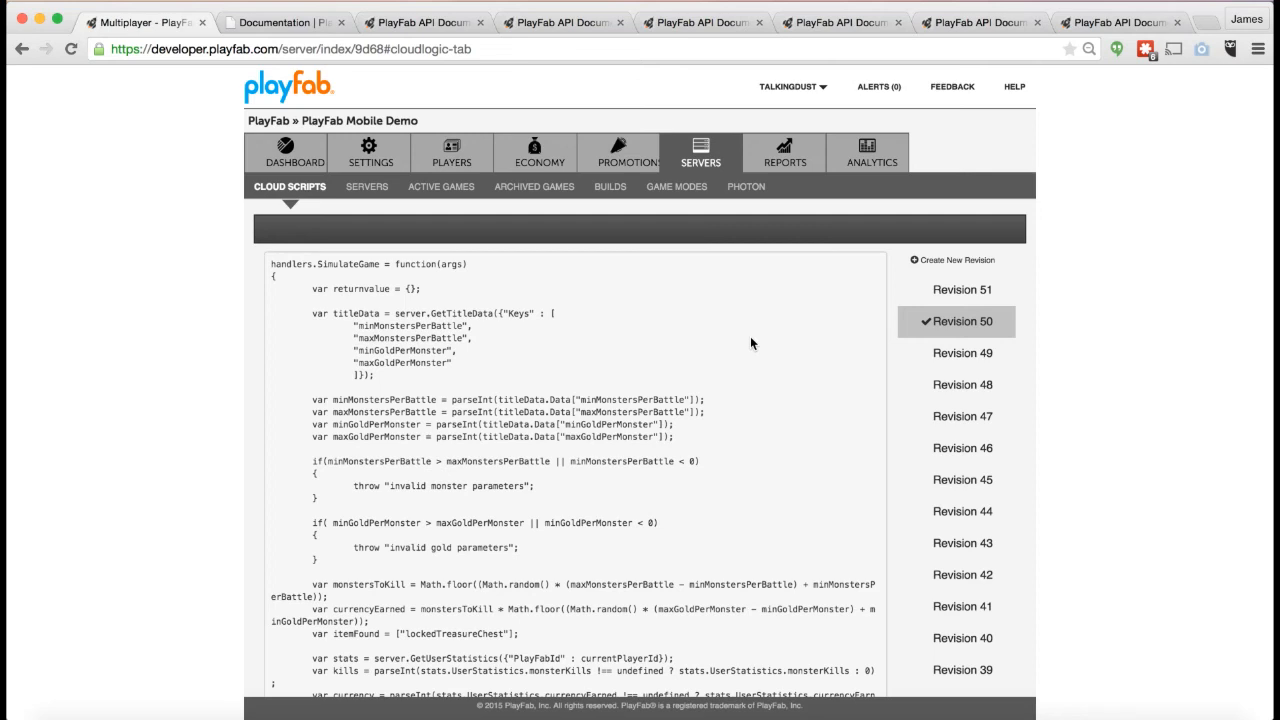
pyautogui.moveTo(653, 398)
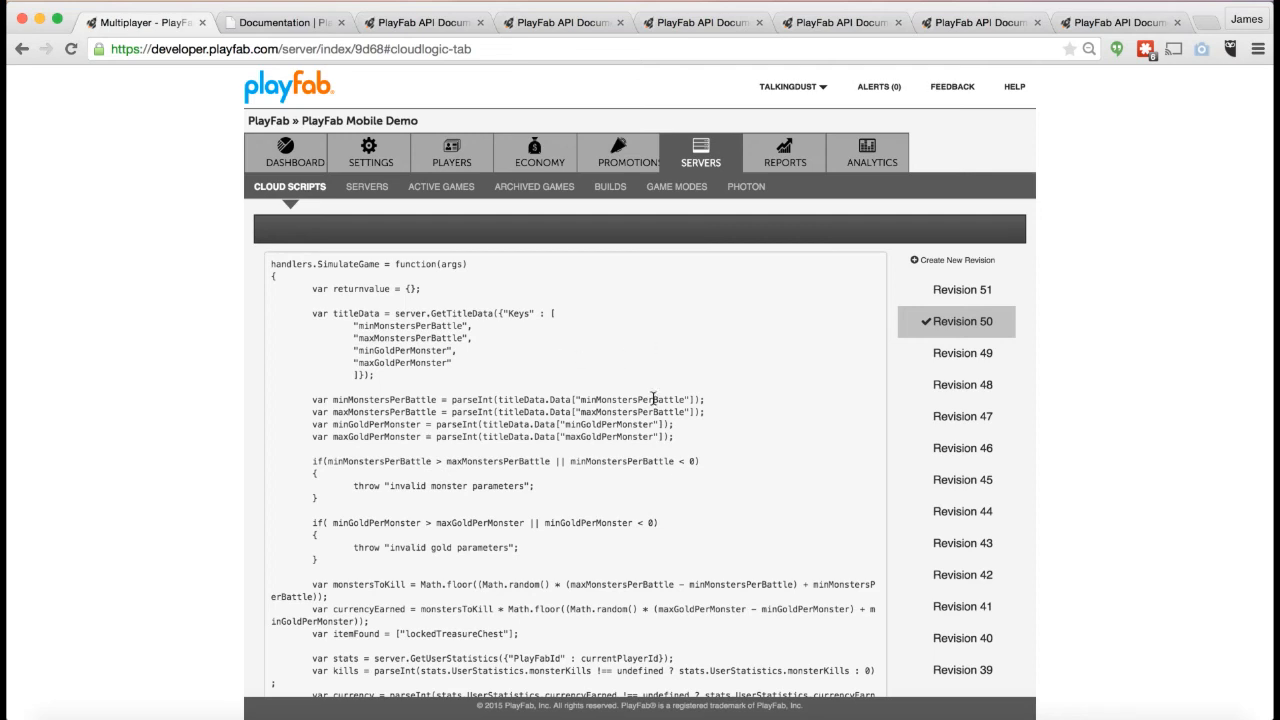
pyautogui.scroll(-3)
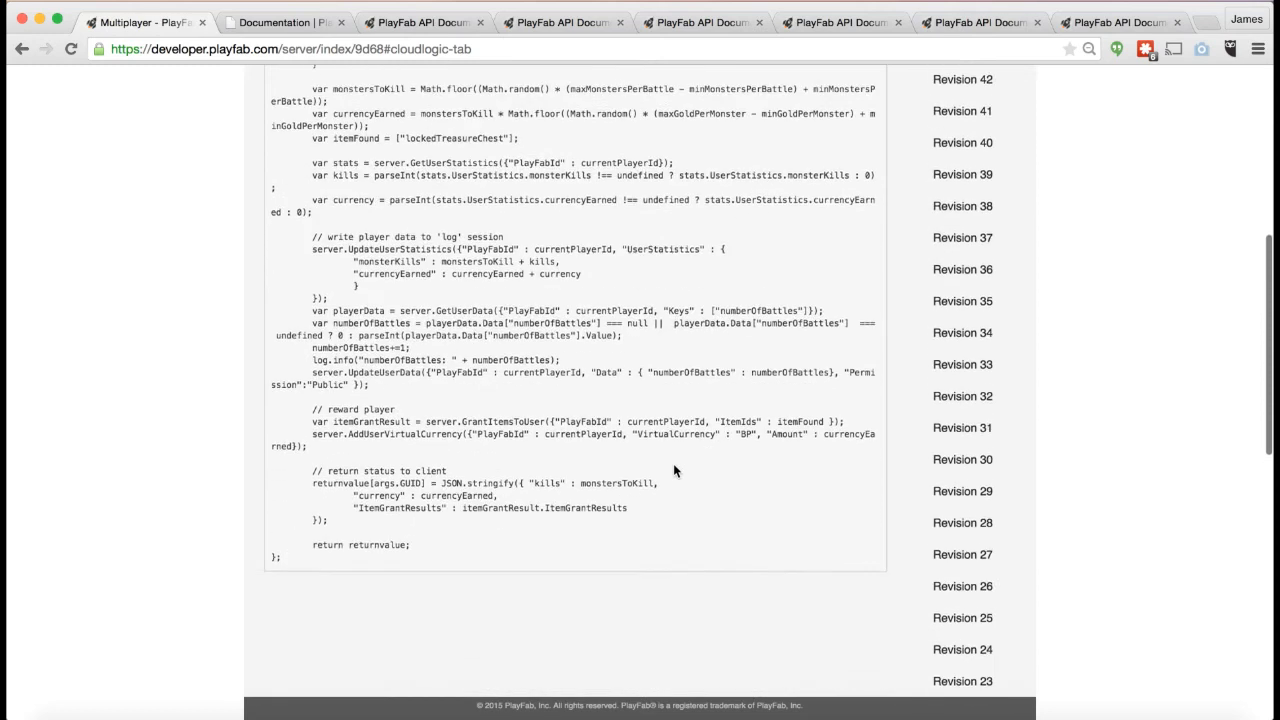
pyautogui.scroll(3)
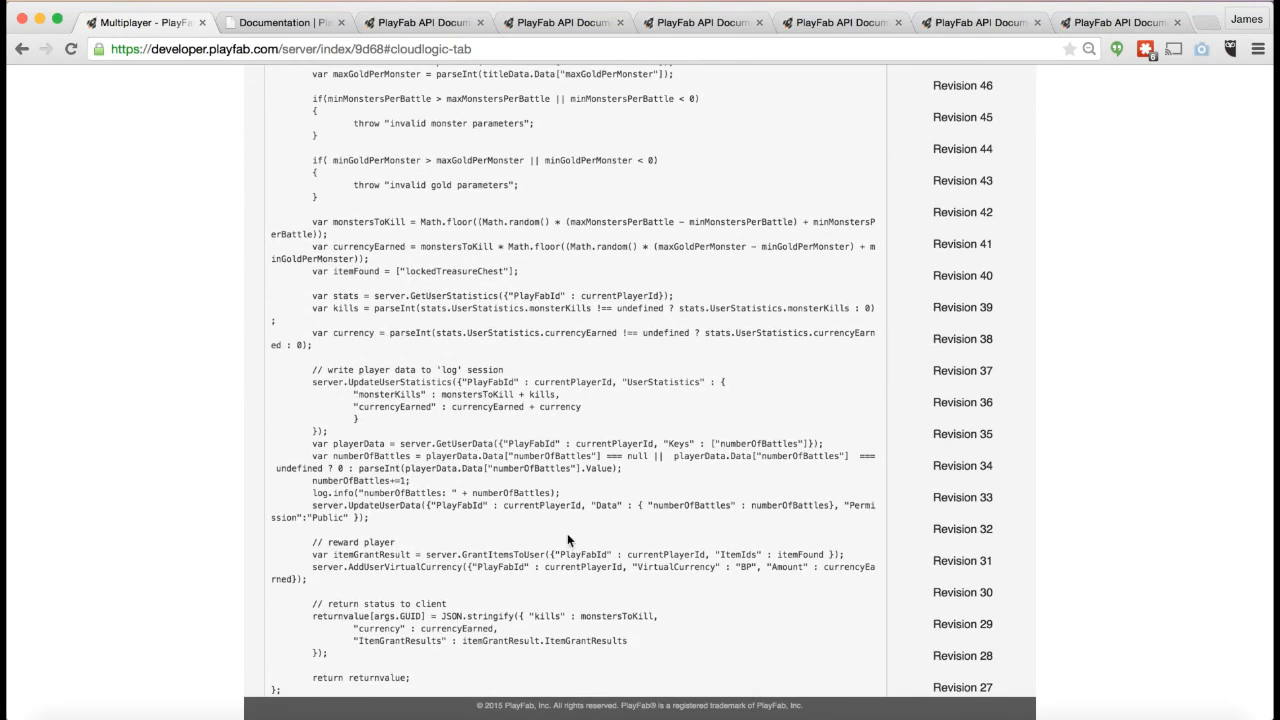
pyautogui.moveTo(374, 548)
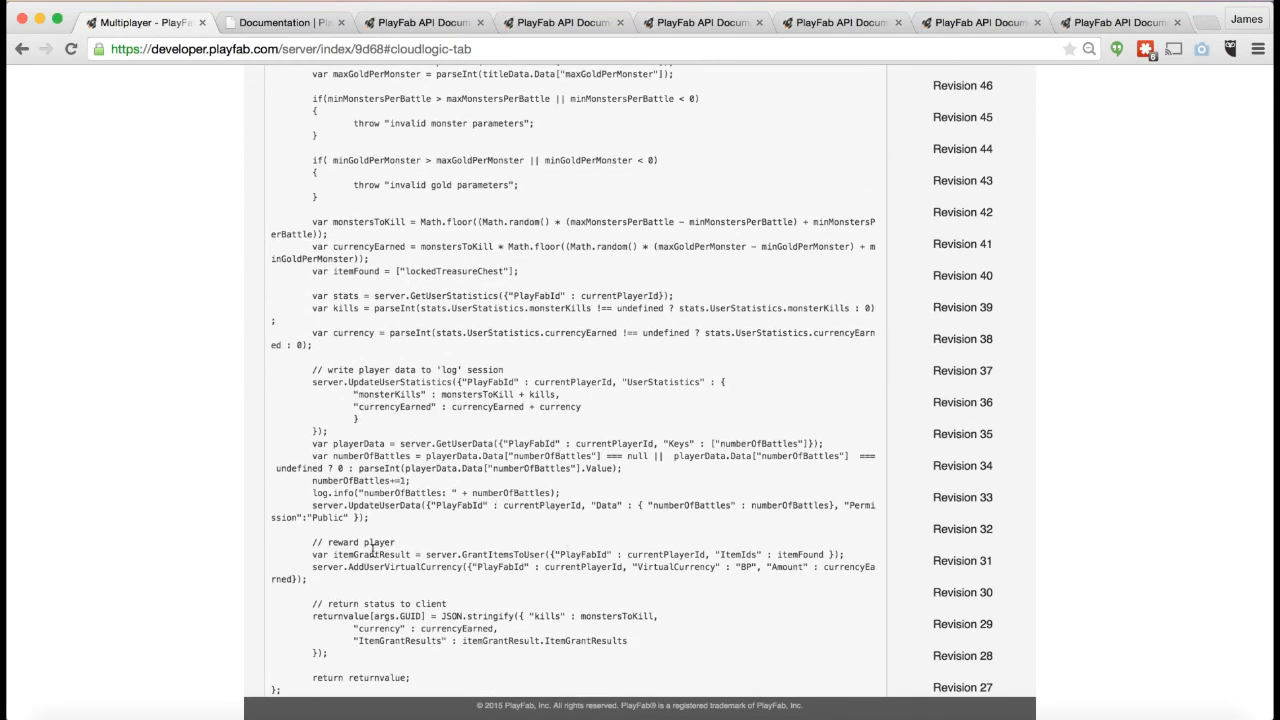
pyautogui.doubleClick(383, 566)
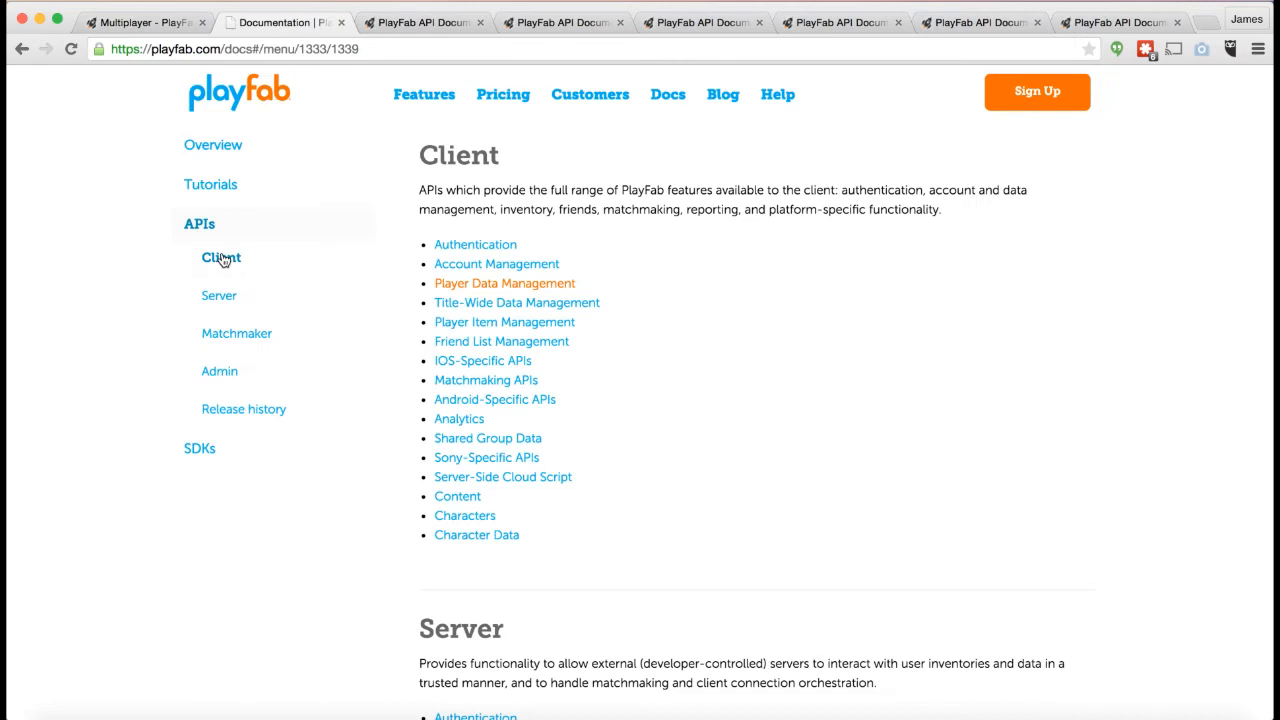
# Browse the Server API Player Item Management reference (GrantItemsToUser, AddUserVirtualCurrency), then return to the Cloud Script code
pyautogui.click(219, 295)
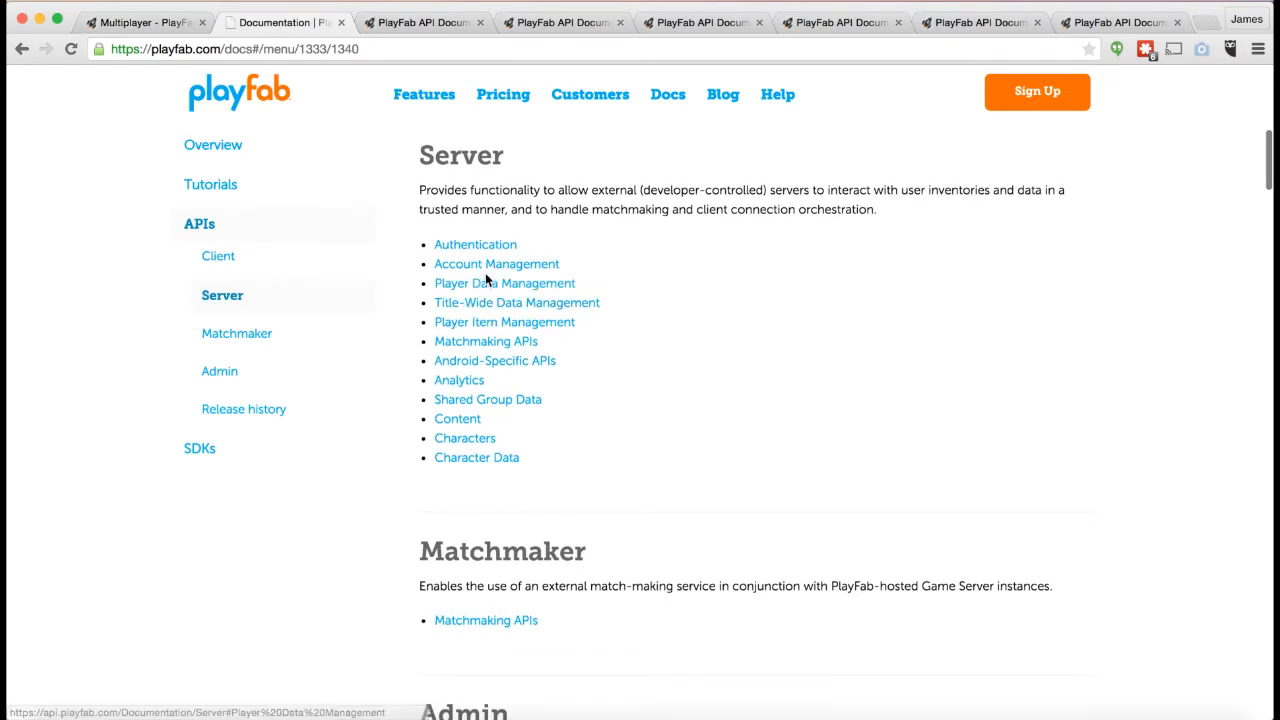
pyautogui.moveTo(480, 433)
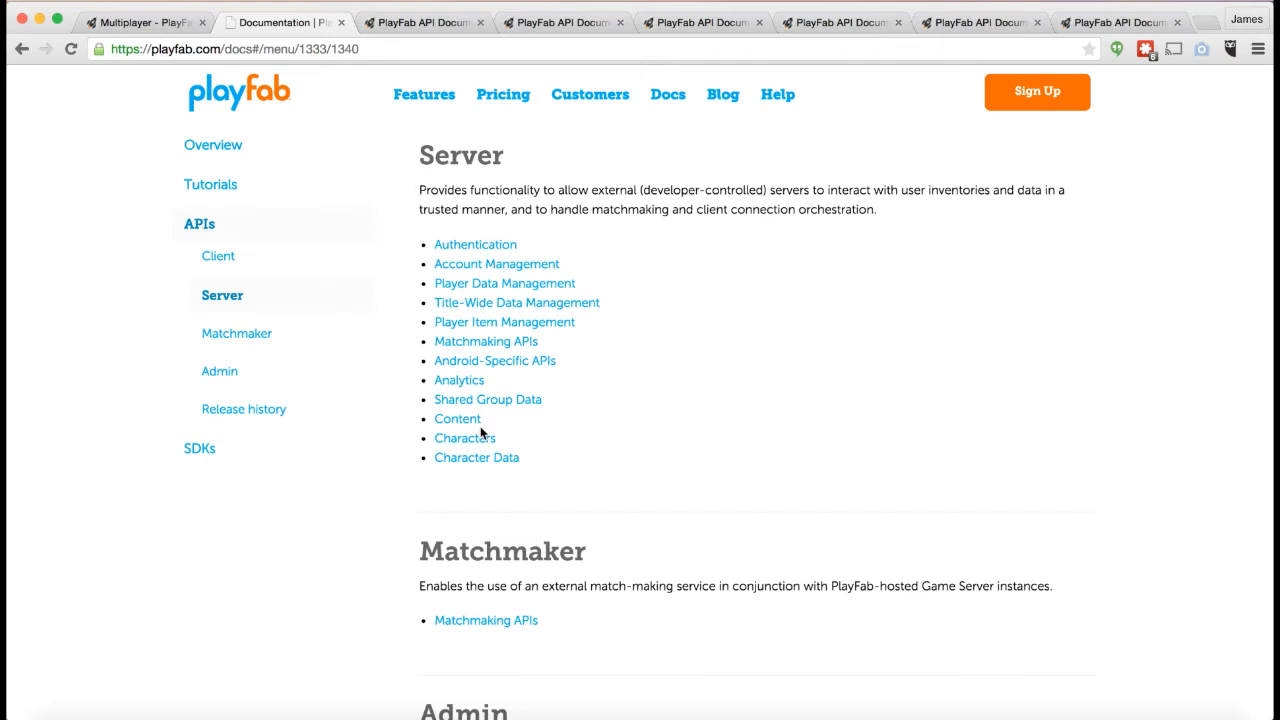
pyautogui.moveTo(504, 322)
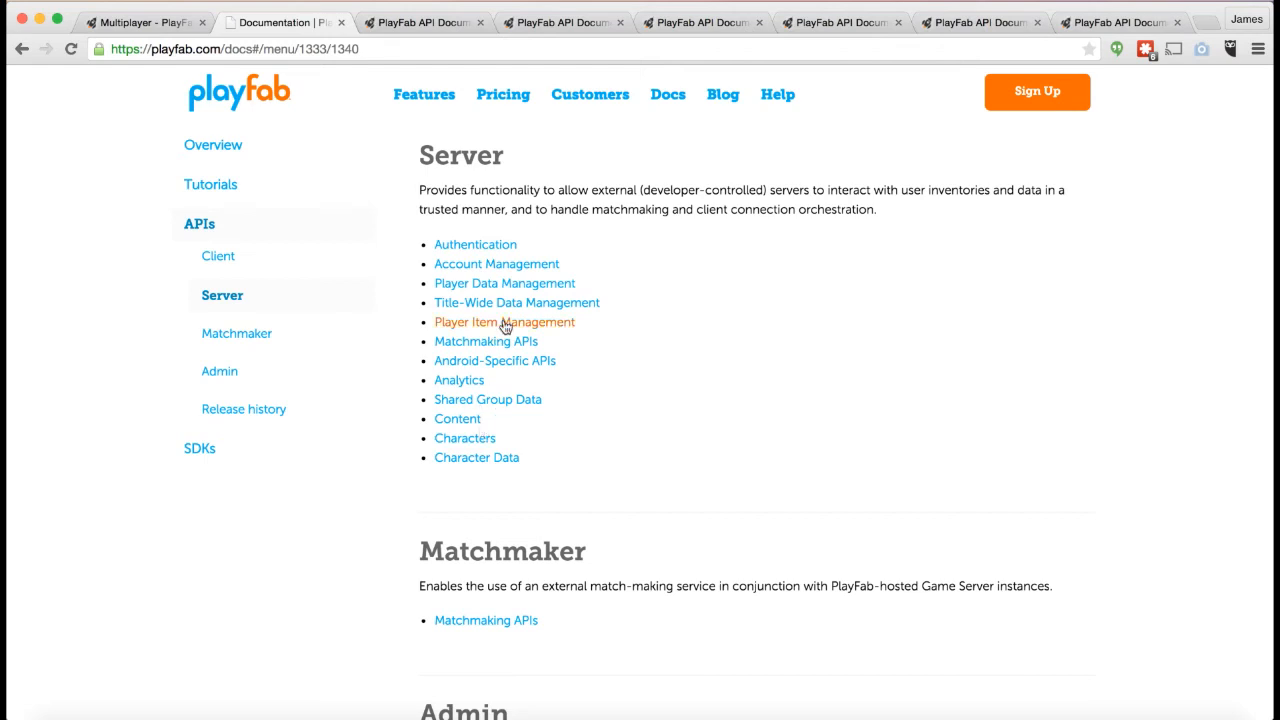
pyautogui.click(504, 322)
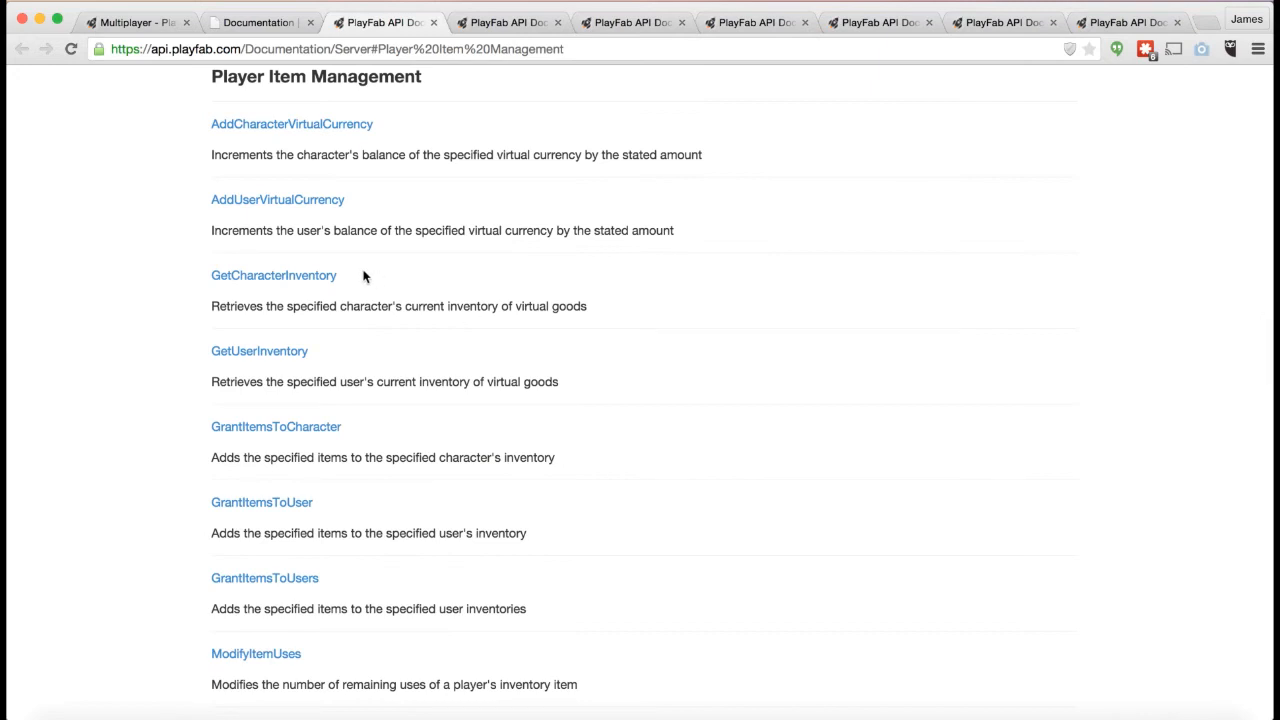
pyautogui.moveTo(238, 440)
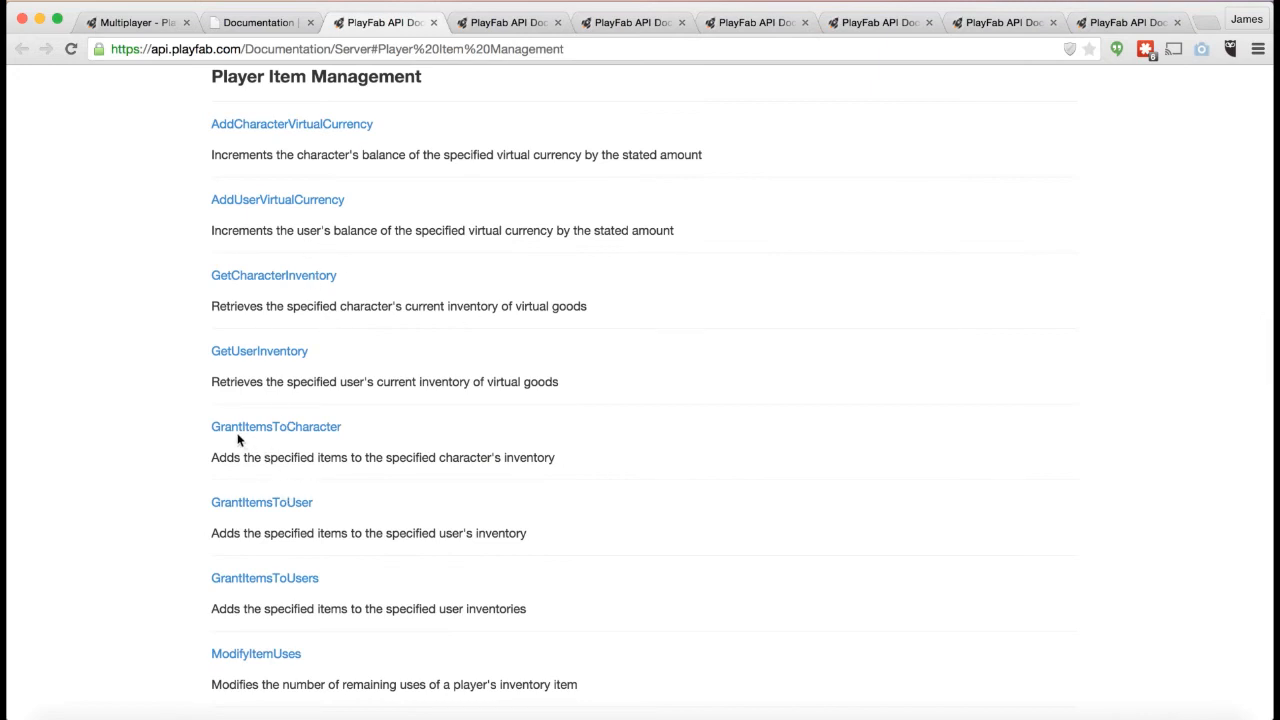
pyautogui.moveTo(265, 508)
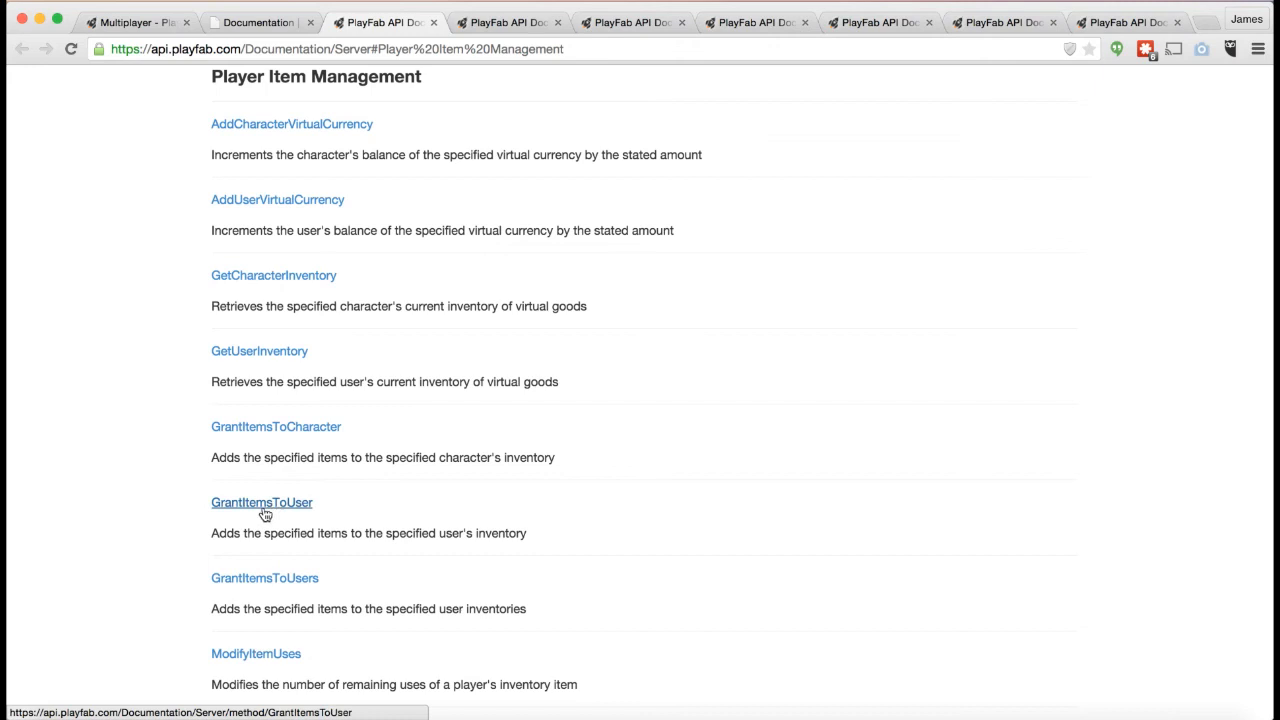
pyautogui.moveTo(303, 515)
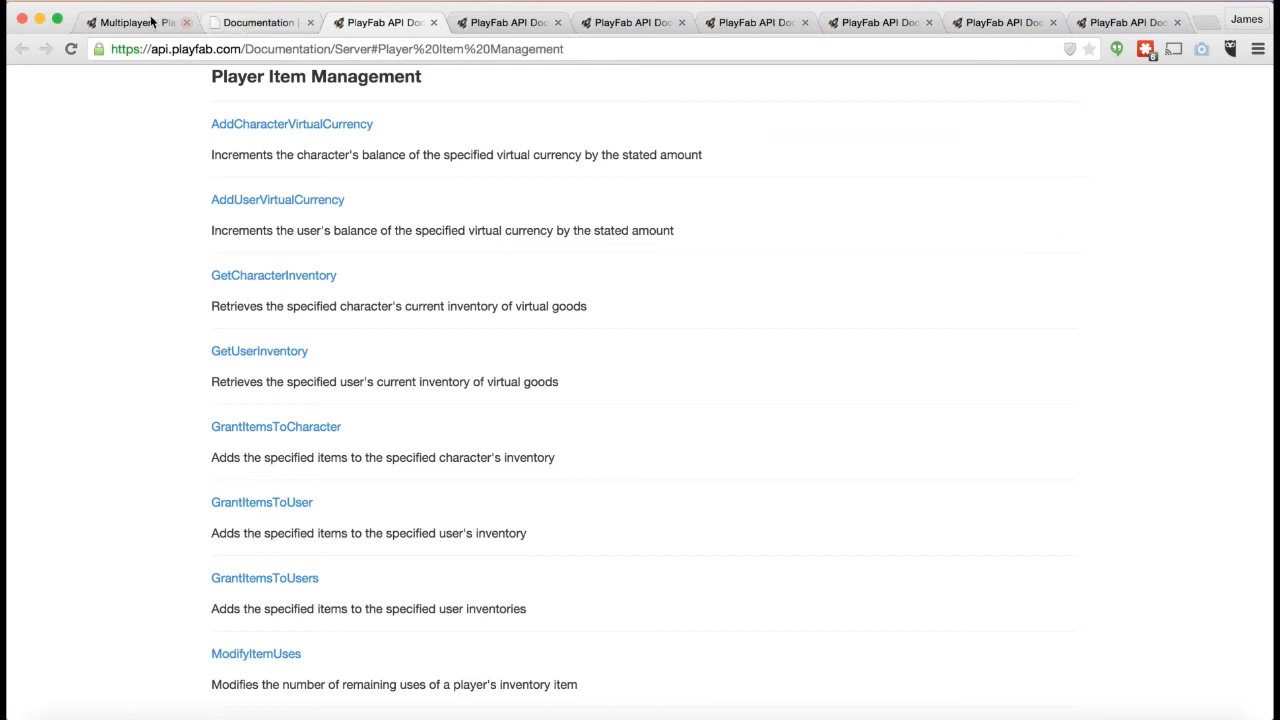
pyautogui.click(135, 22)
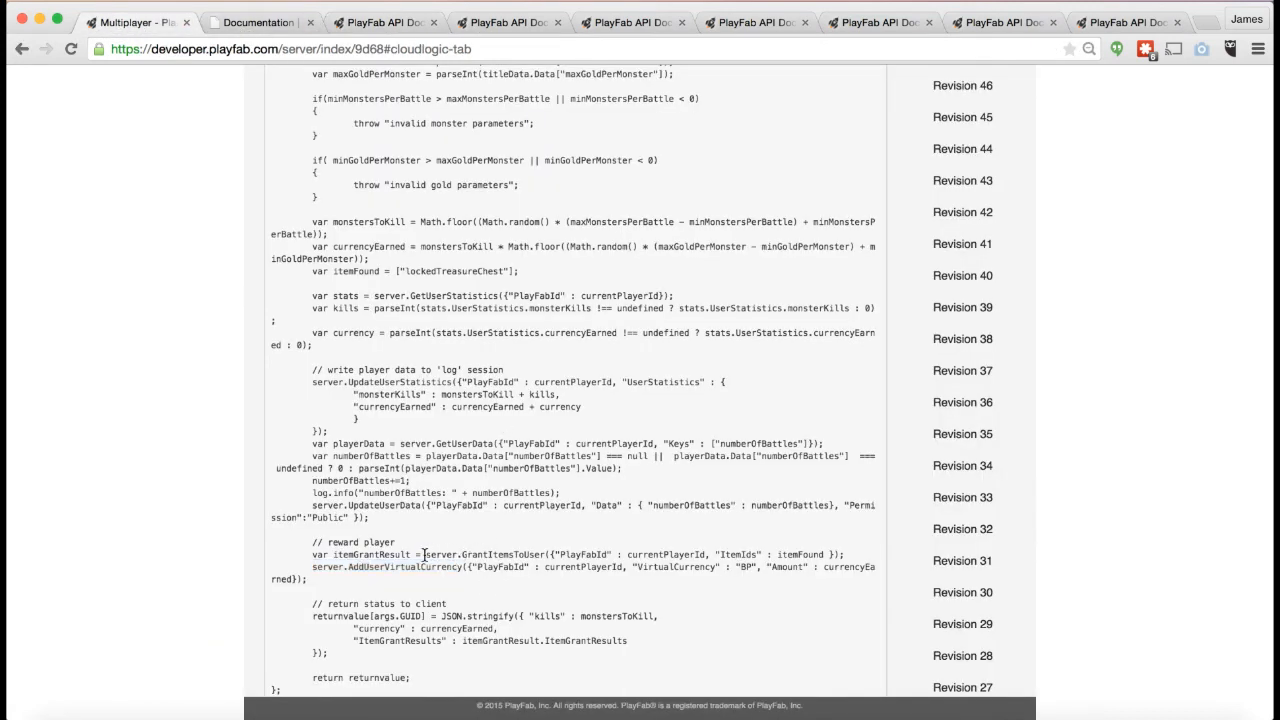
# Highlight GrantItemsToUser, currentPlayerId and lockedTreasureChest in the Revision 50 script and scroll through it
pyautogui.doubleClick(485, 554)
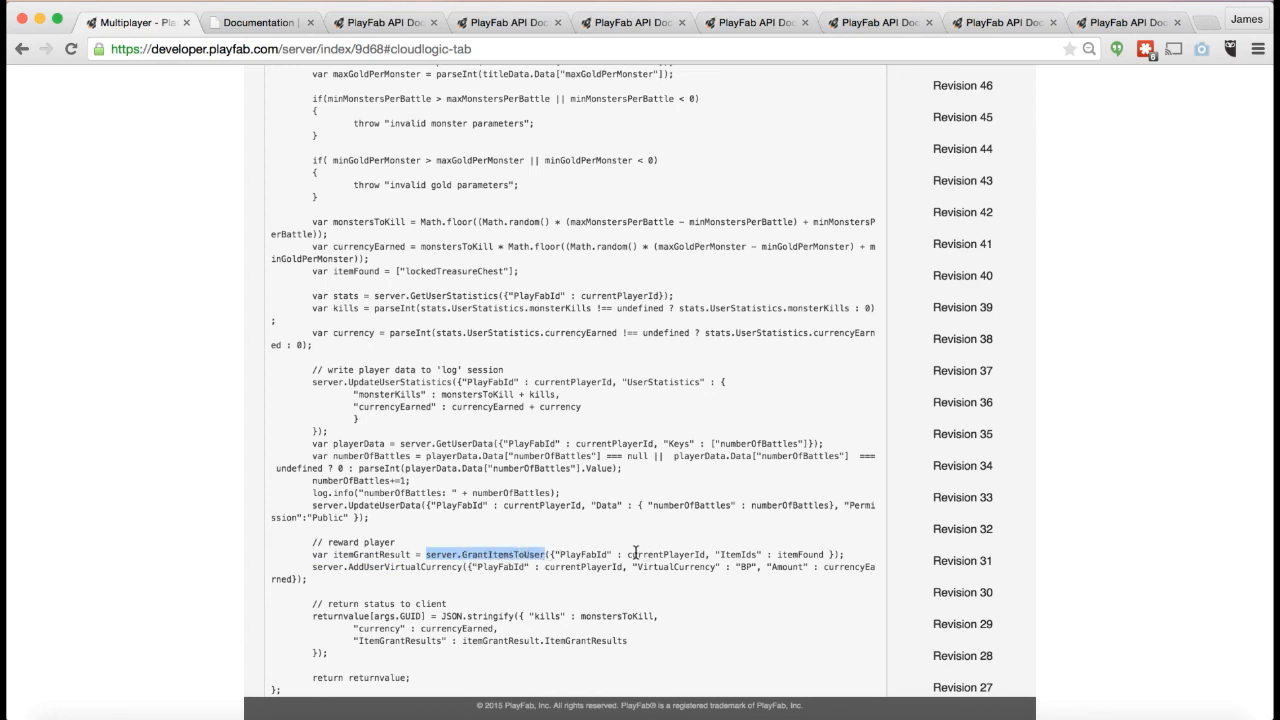
pyautogui.doubleClick(665, 554)
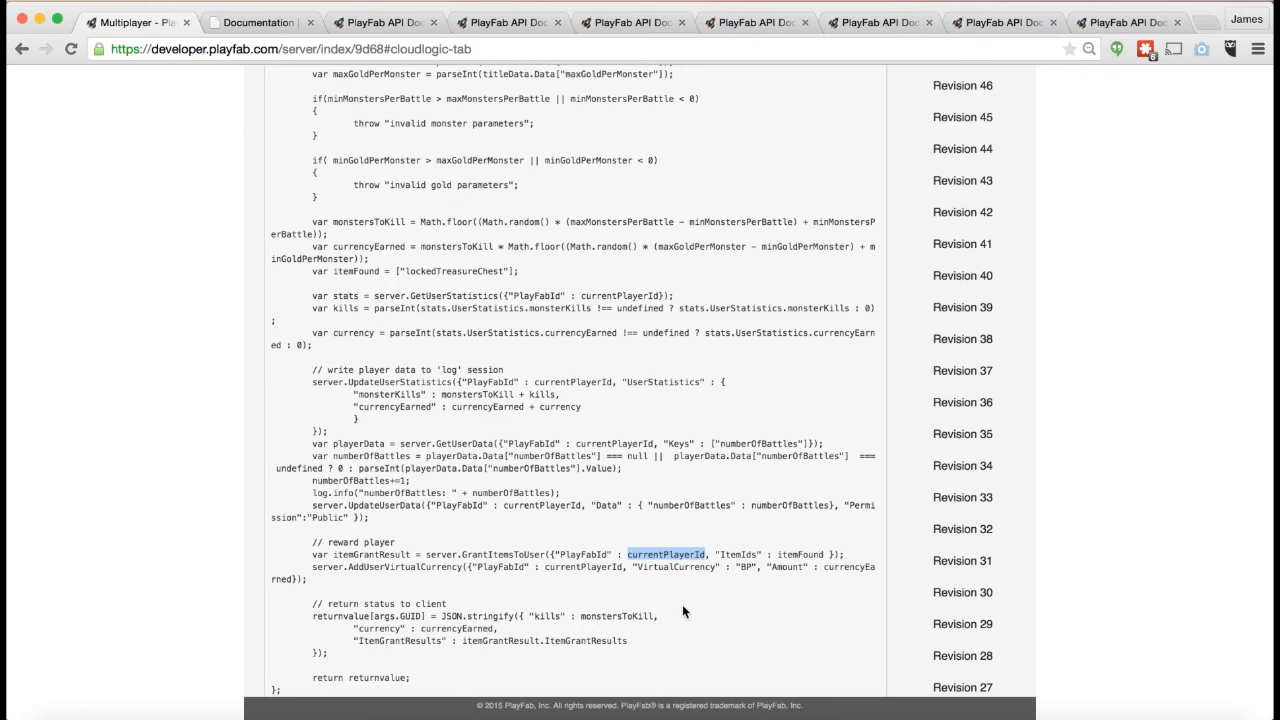
pyautogui.moveTo(780, 567)
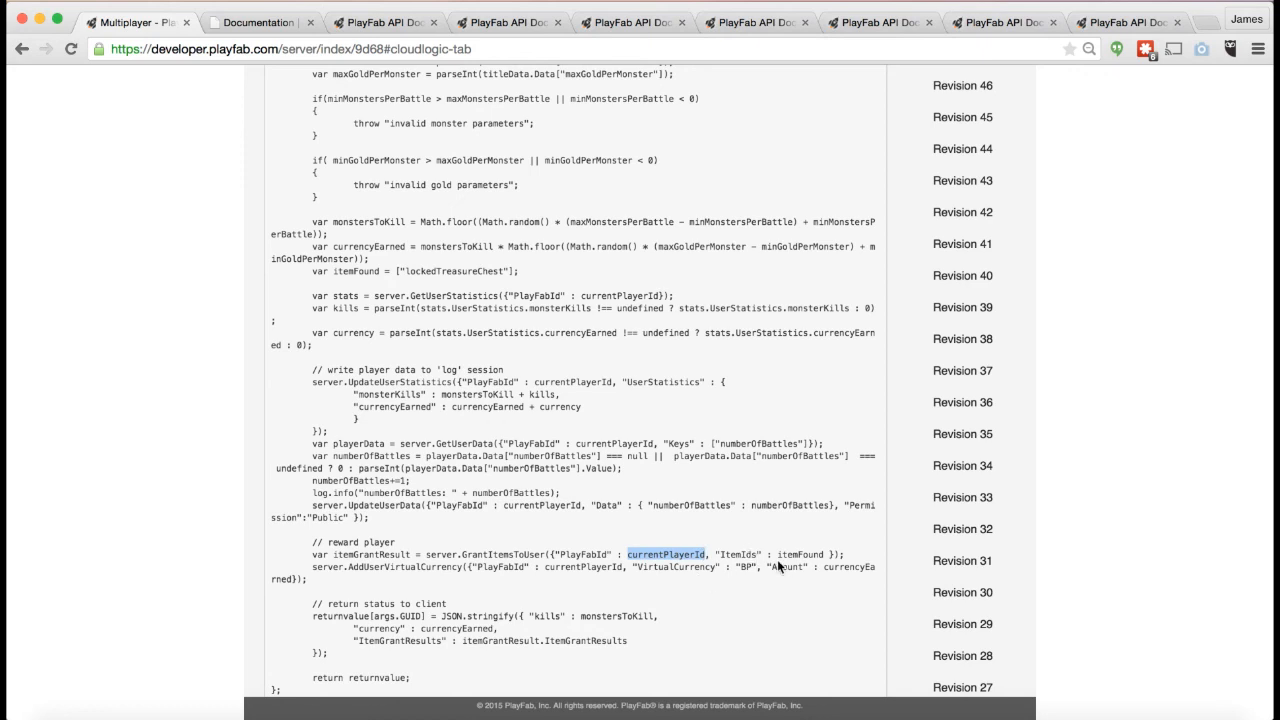
pyautogui.moveTo(515, 531)
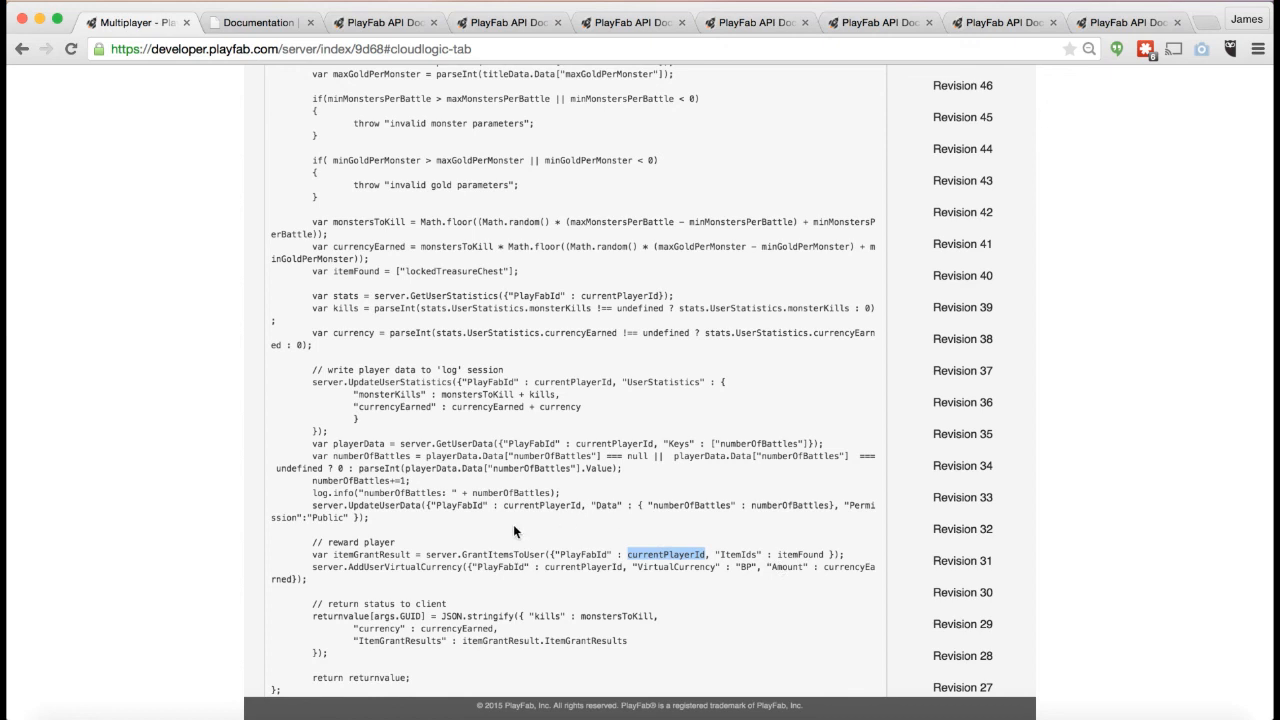
pyautogui.moveTo(410, 440)
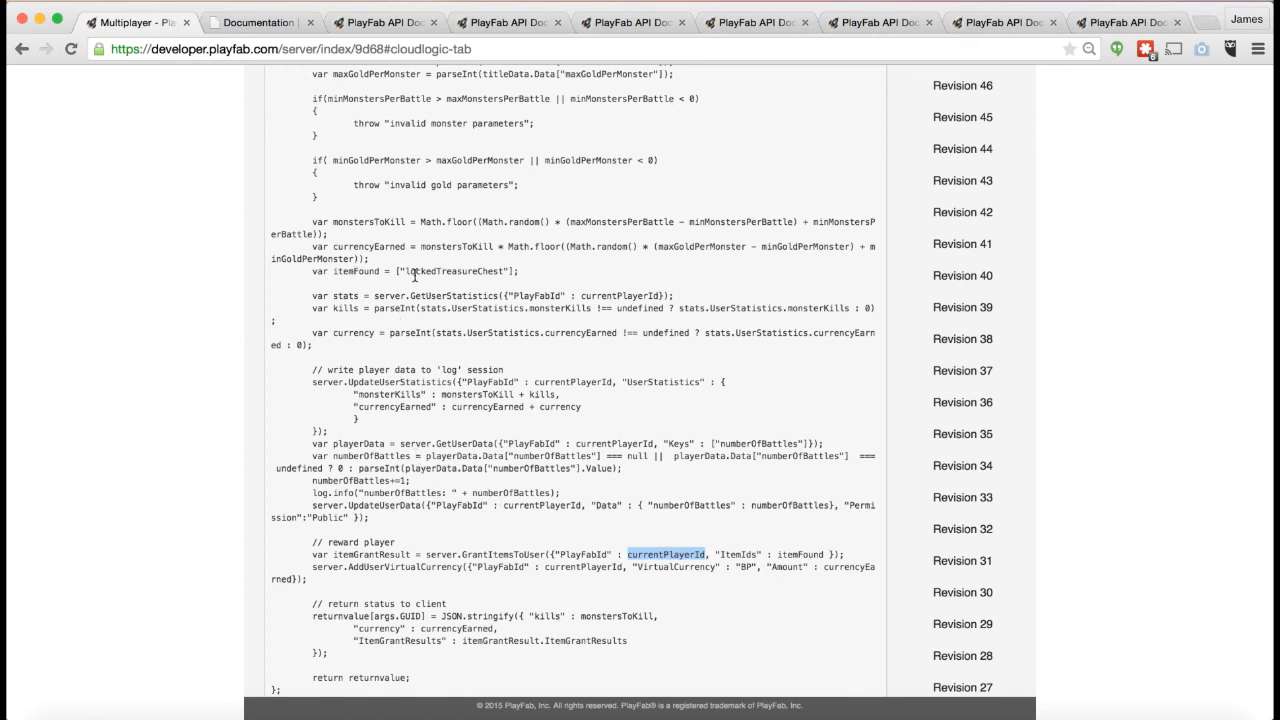
pyautogui.doubleClick(455, 271)
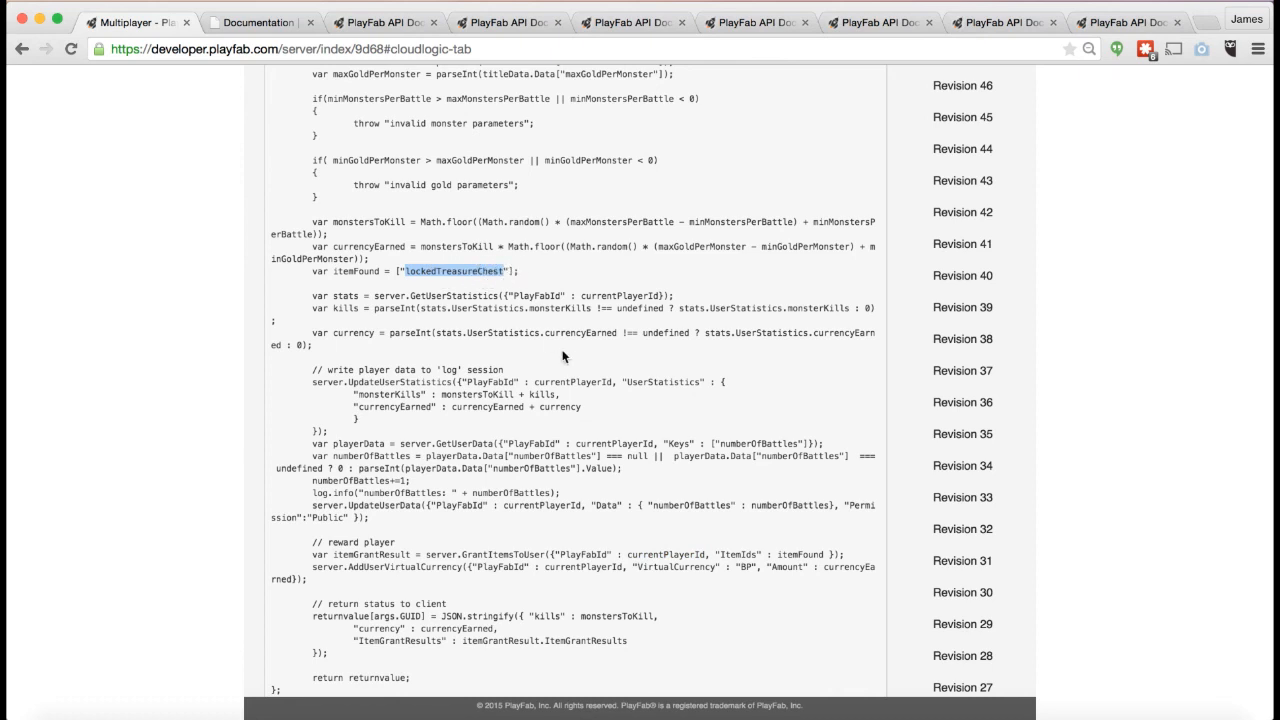
pyautogui.scroll(3)
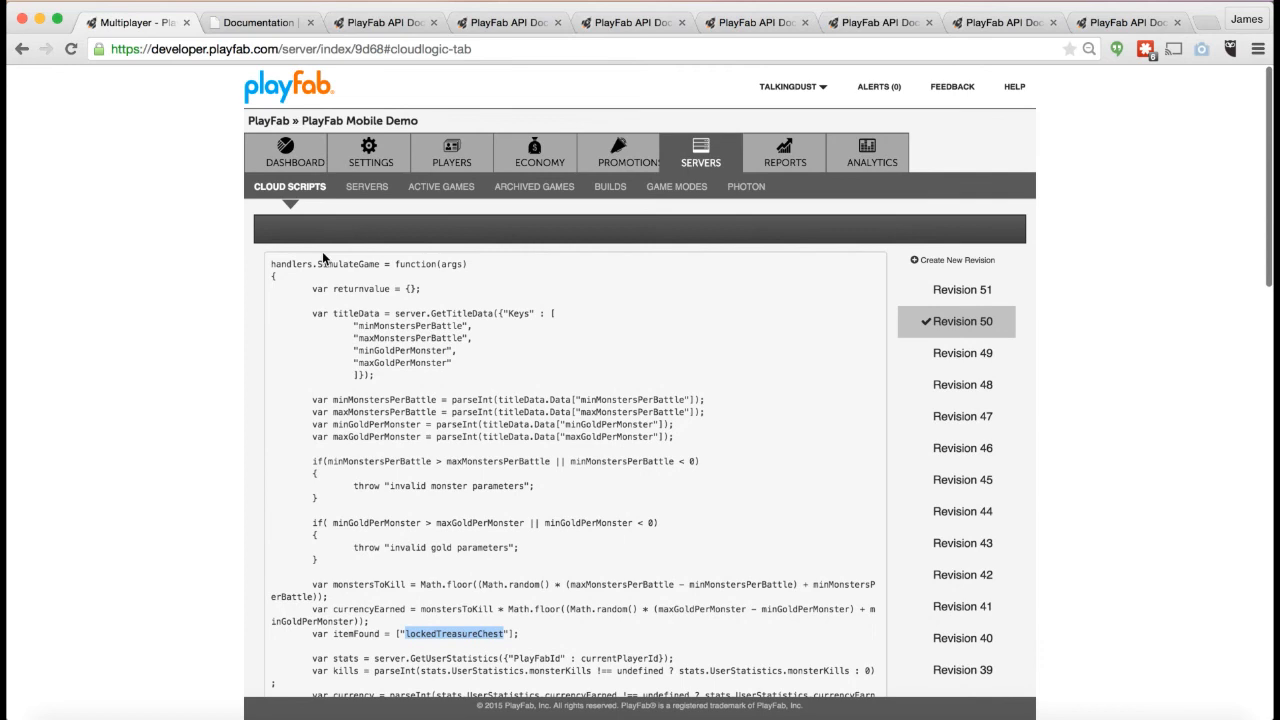
pyautogui.scroll(-3)
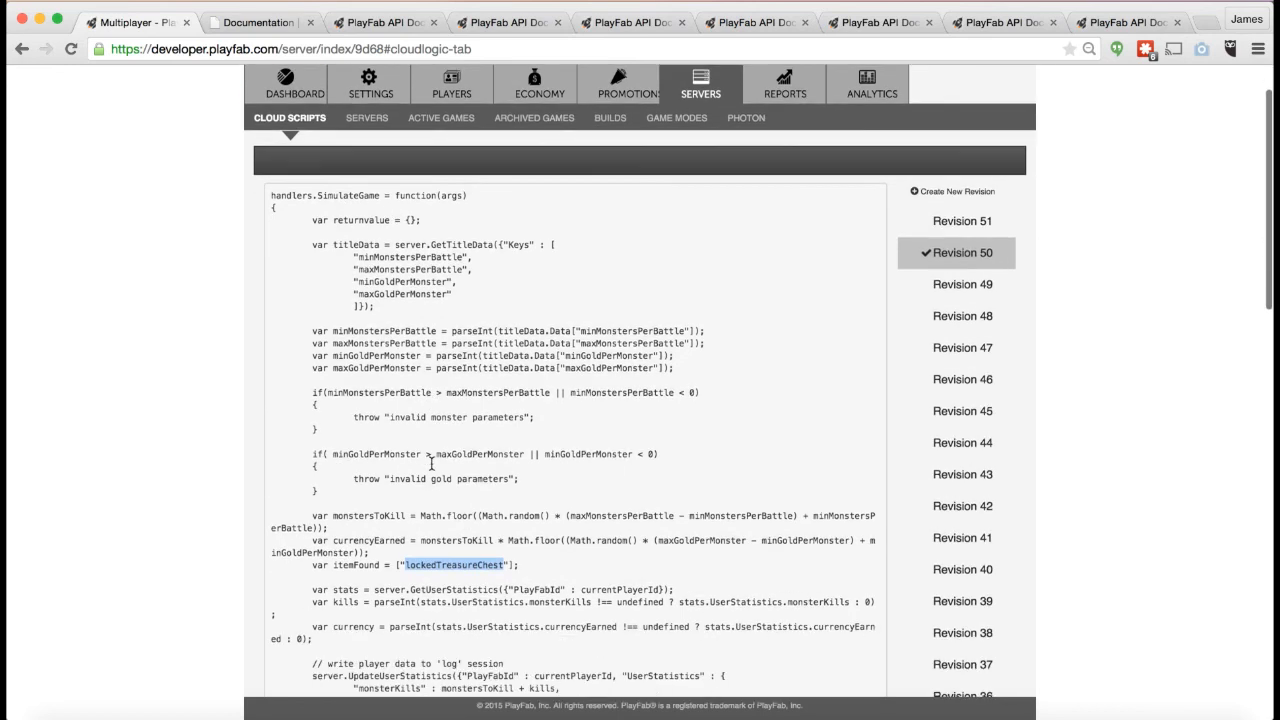
pyautogui.scroll(-3)
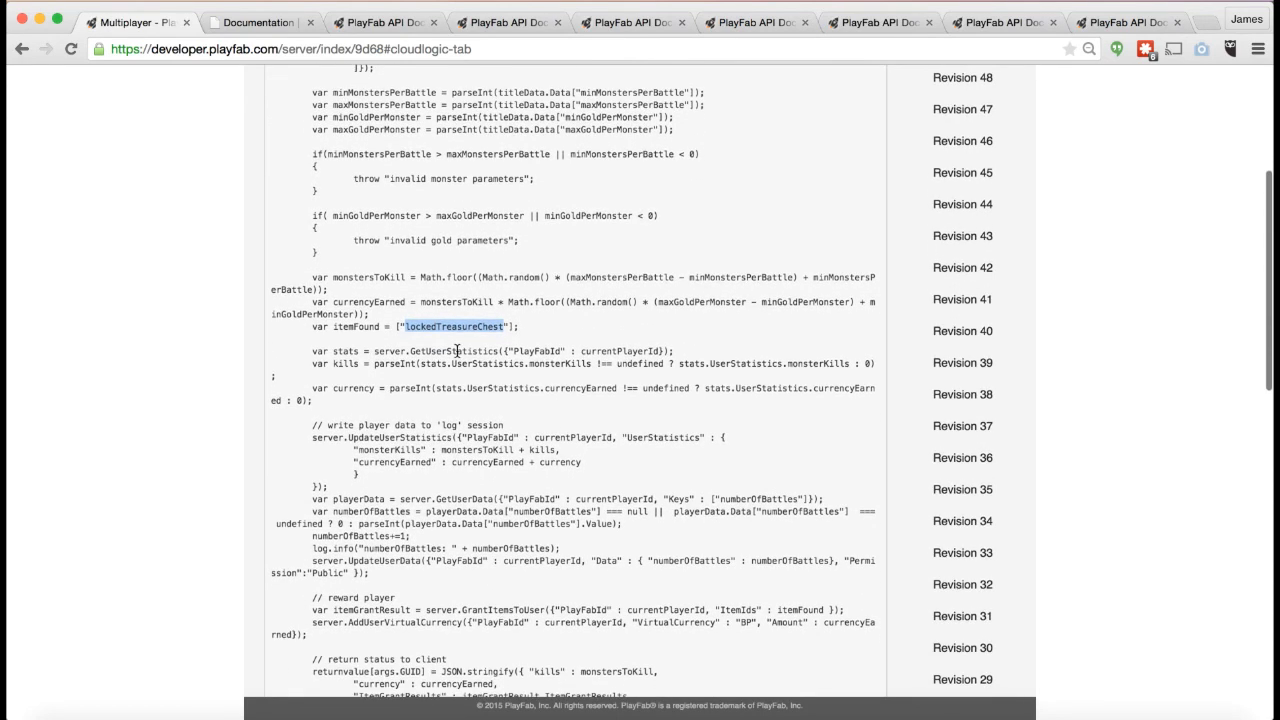
pyautogui.scroll(3)
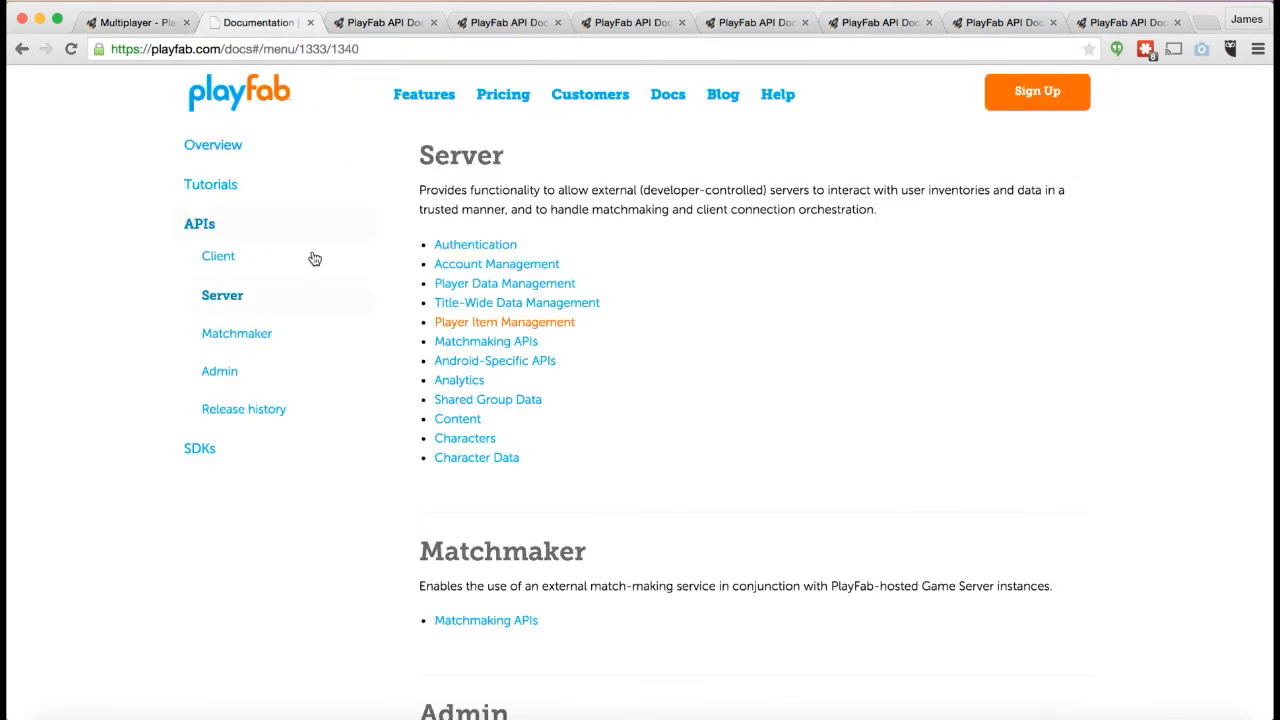
# View the Client API Server-Side Cloud Script reference (GetCloudScriptUrl, RunCloudScript), then return to the Cloud Script code
pyautogui.click(218, 255)
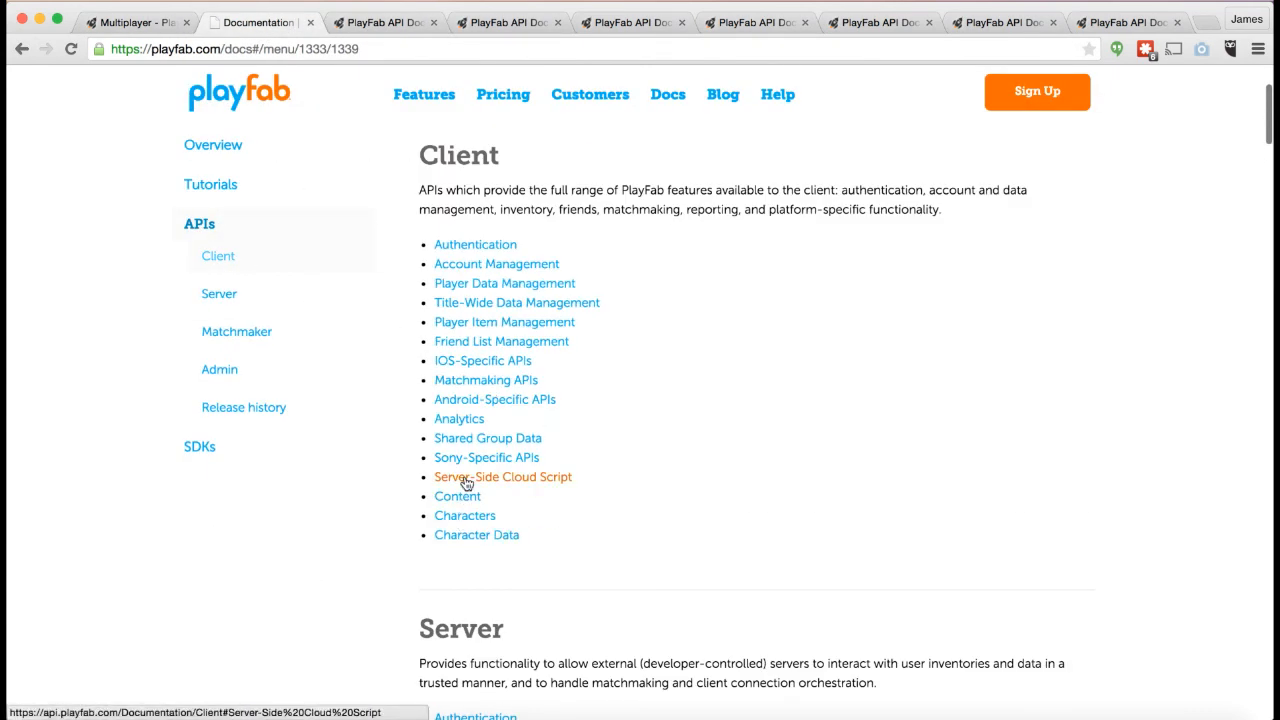
pyautogui.click(502, 476)
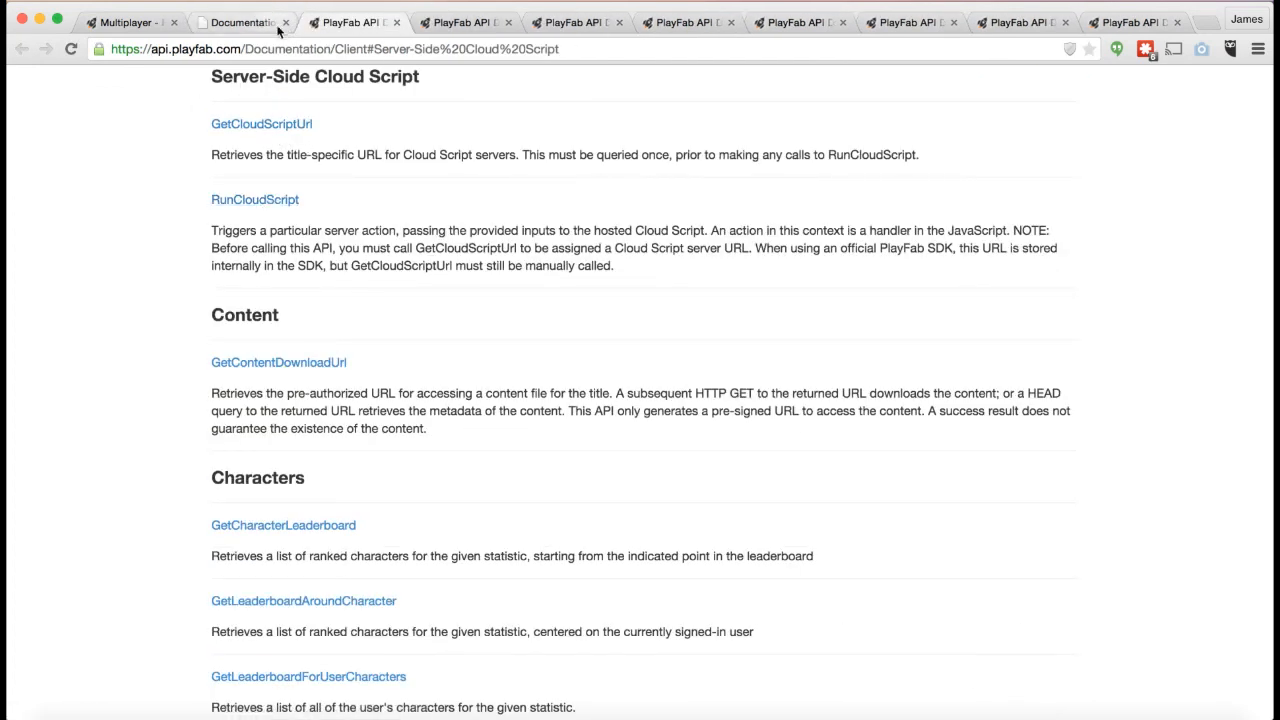
pyautogui.click(125, 22)
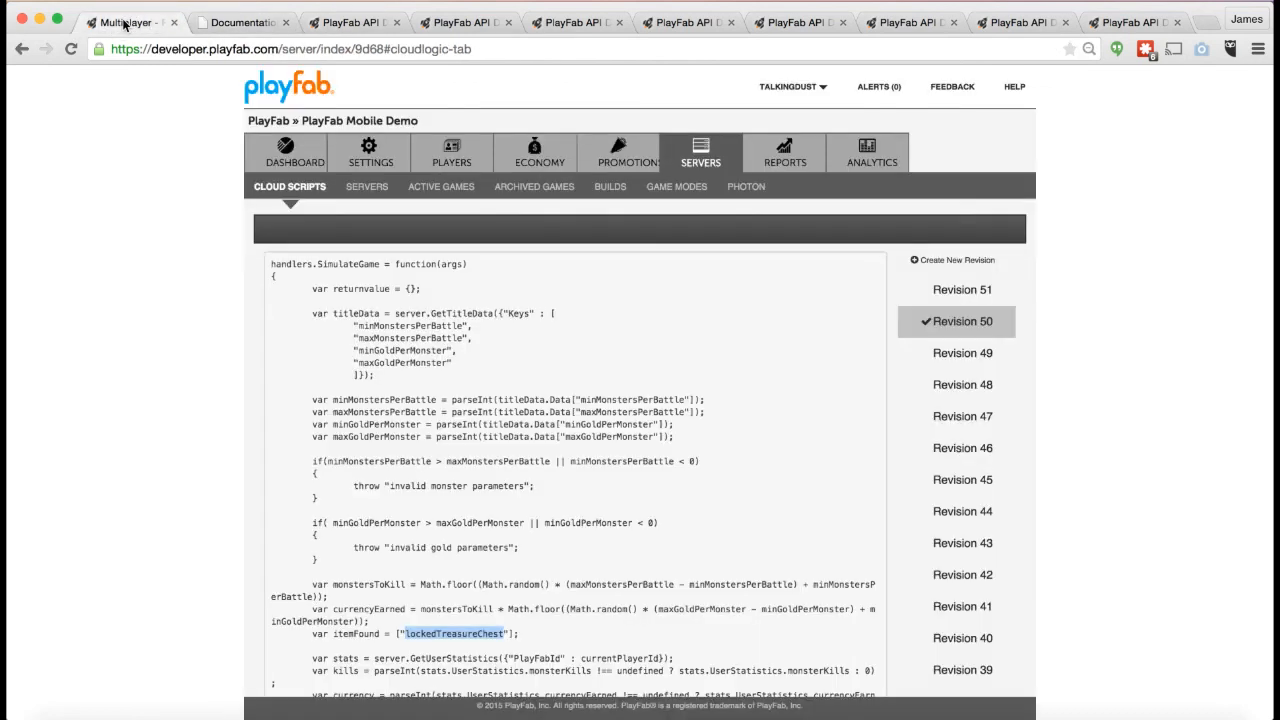
pyautogui.moveTo(500, 390)
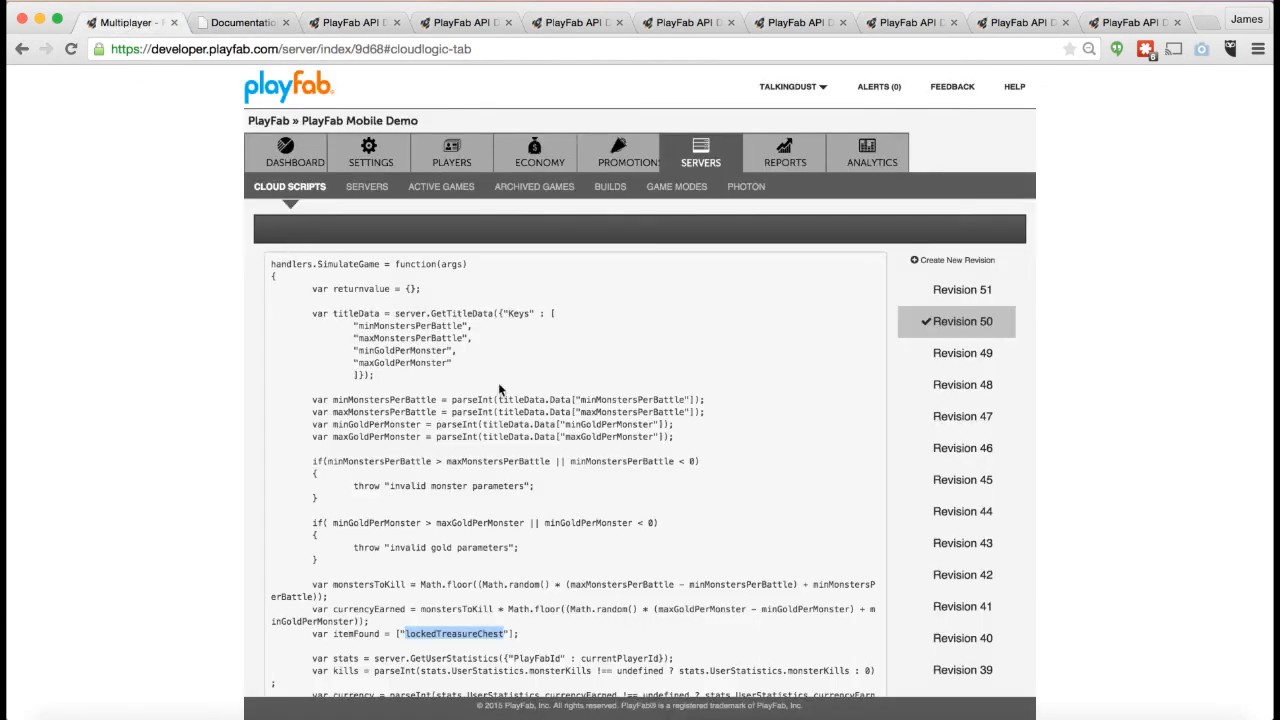